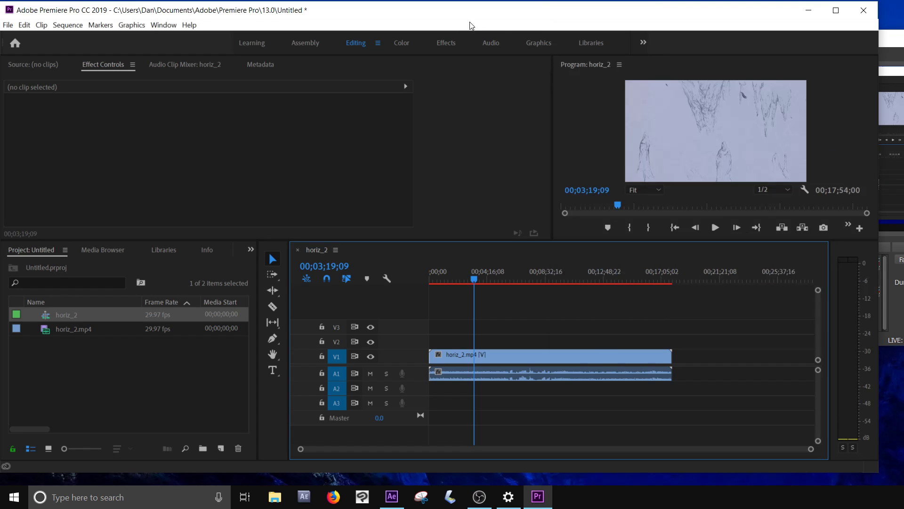
mouse_move(472, 277)
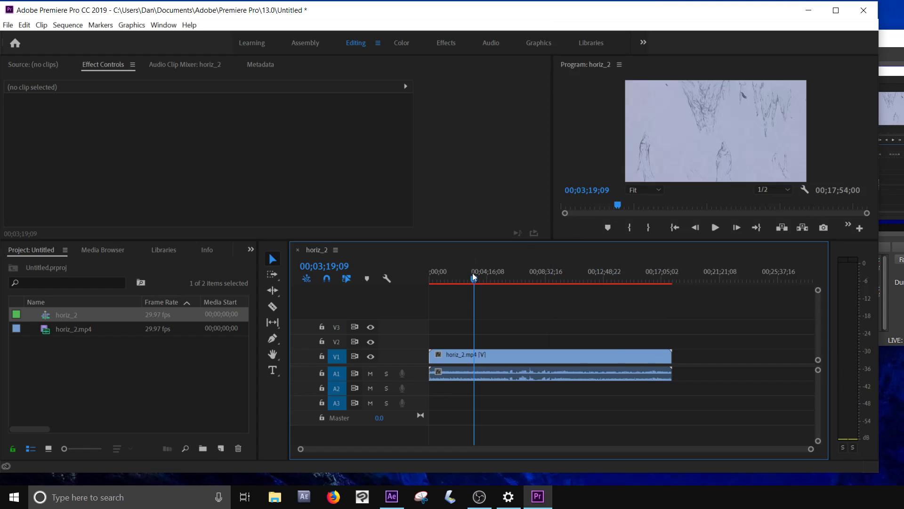
mouse_move(185, 73)
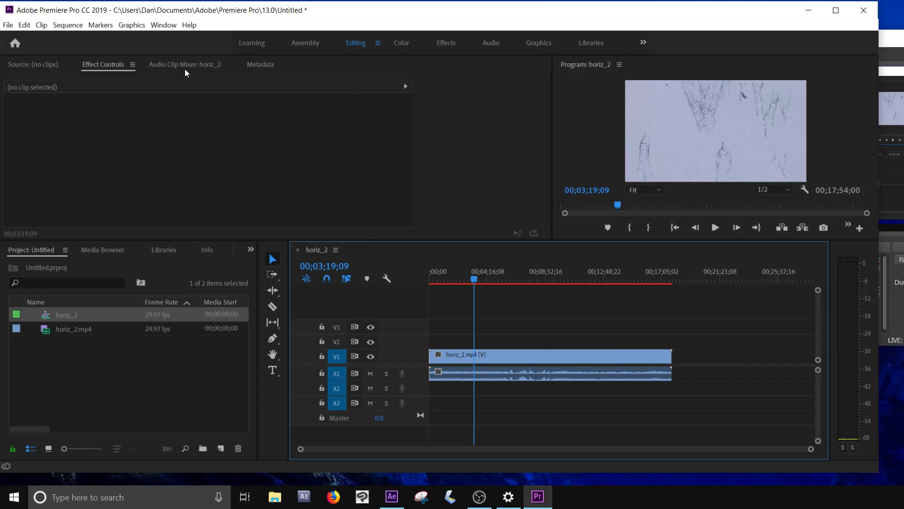
mouse_move(506, 169)
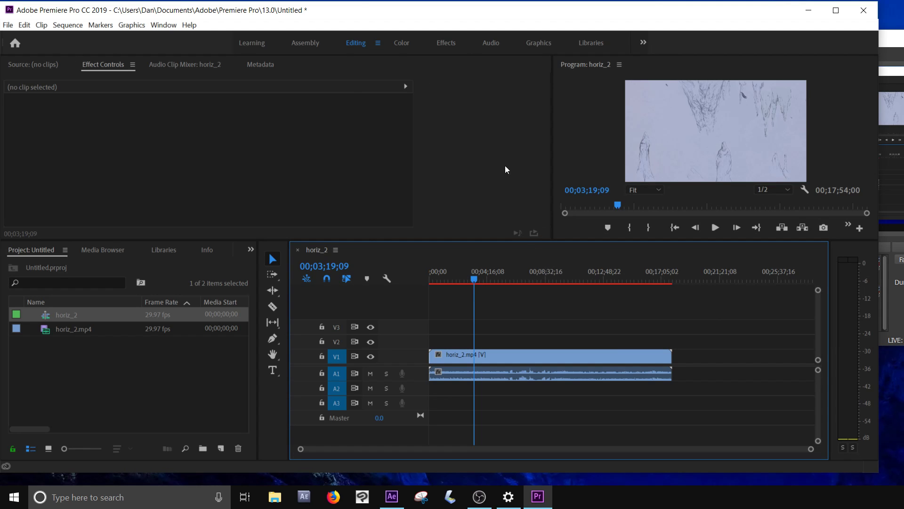
mouse_move(374, 263)
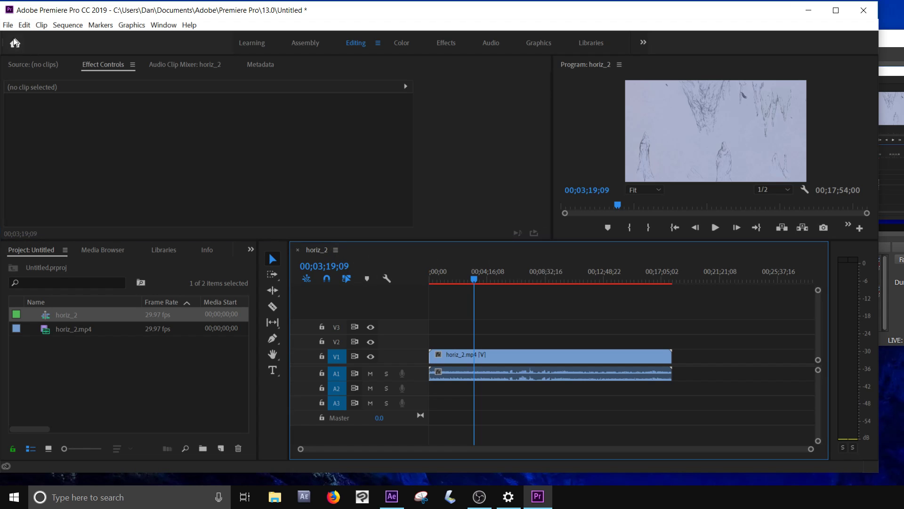
- Bring up the horiz_2 export settings via File > Export > Media and tick Match Sequence Settings
left_click(9, 25)
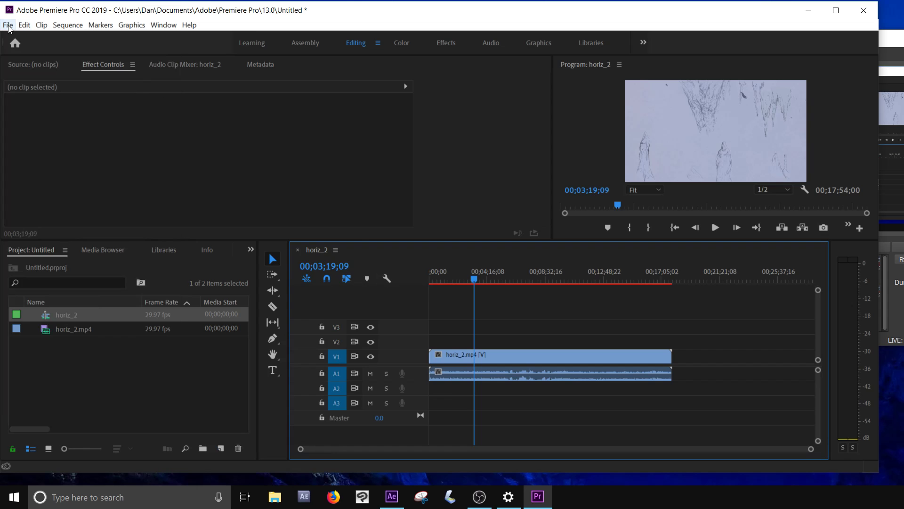
left_click(8, 25)
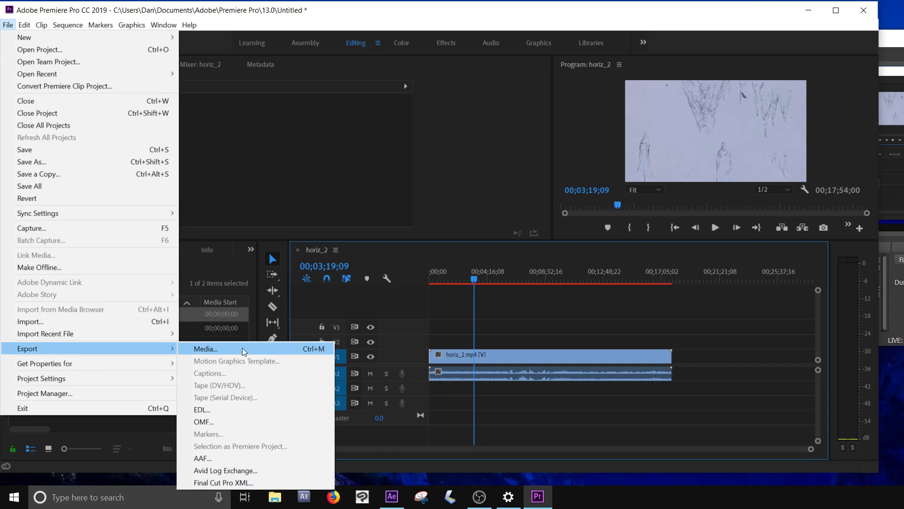
left_click(205, 349)
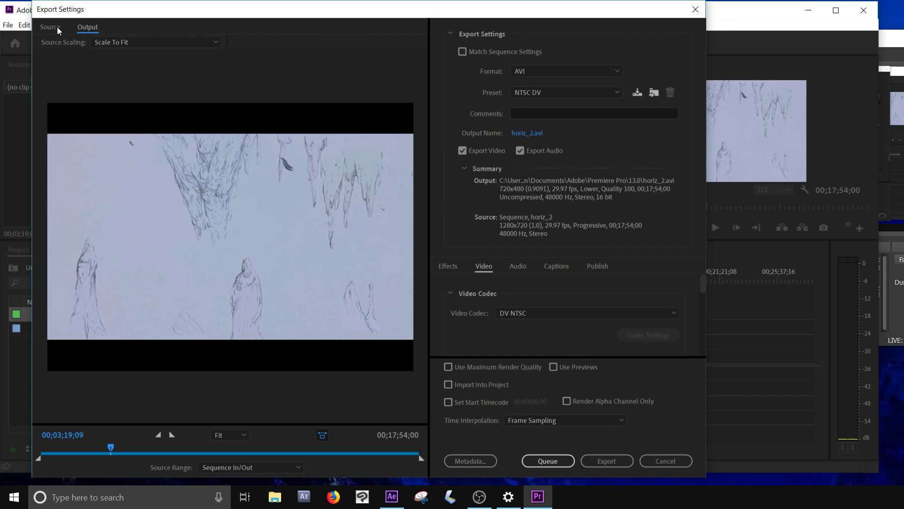
left_click(50, 27)
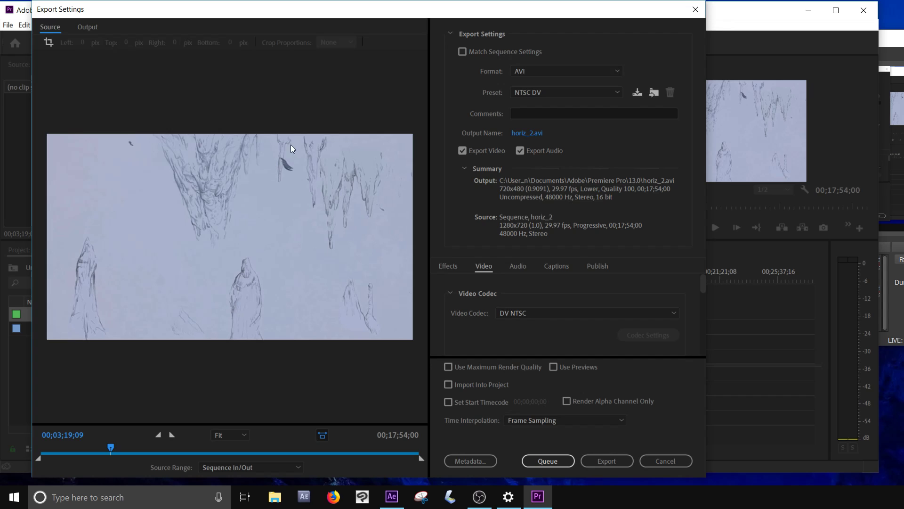
left_click(87, 27)
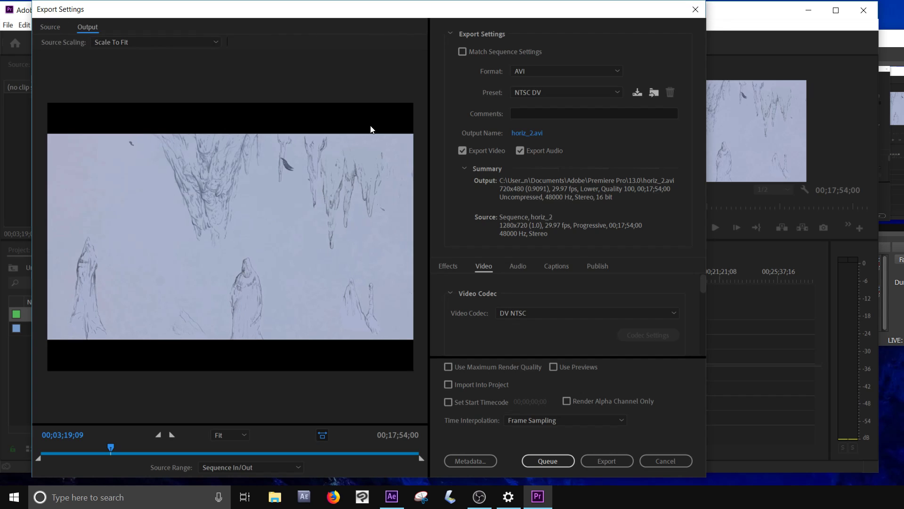
mouse_move(483, 243)
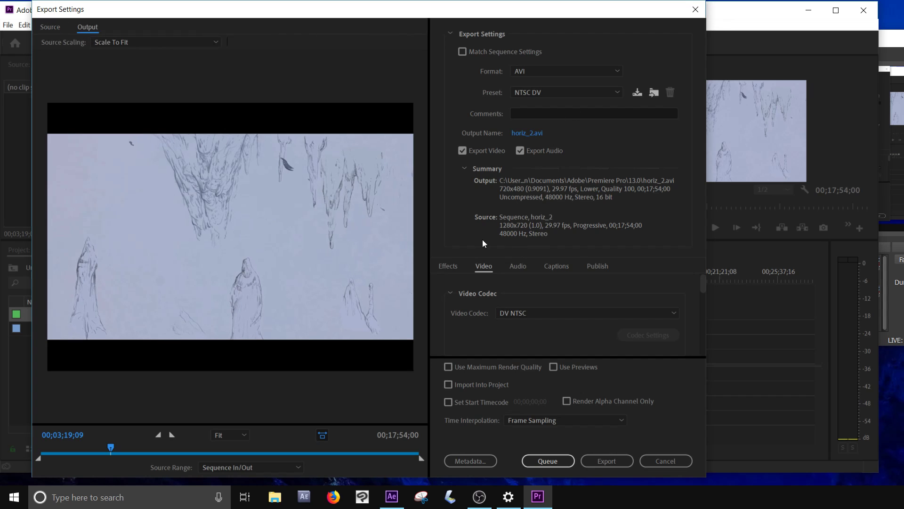
mouse_move(614, 206)
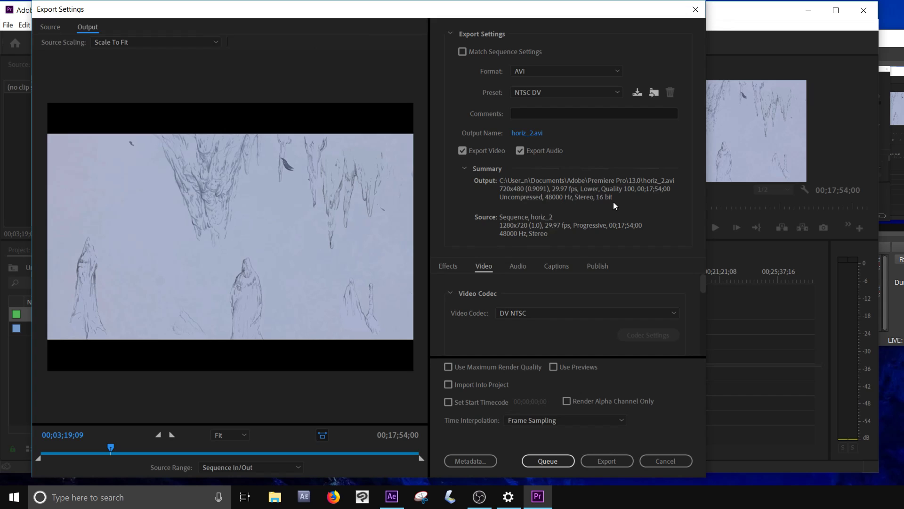
mouse_move(508, 231)
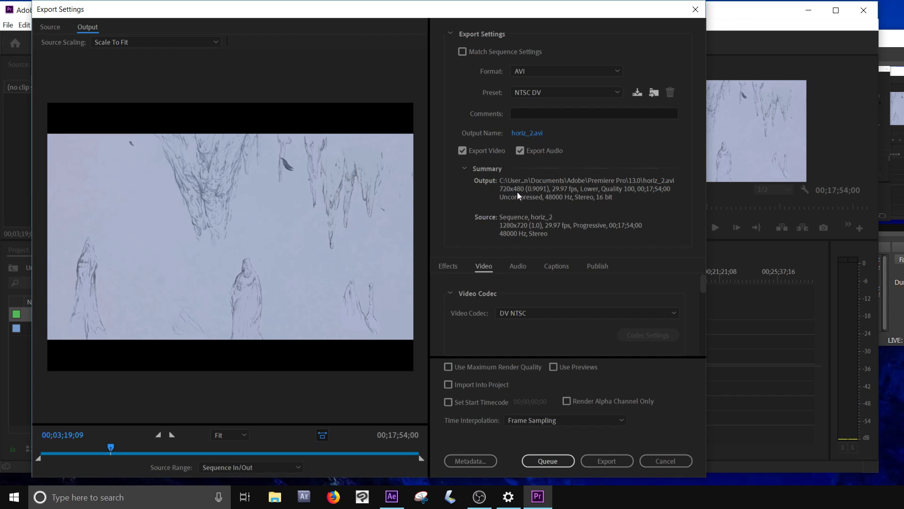
mouse_move(495, 52)
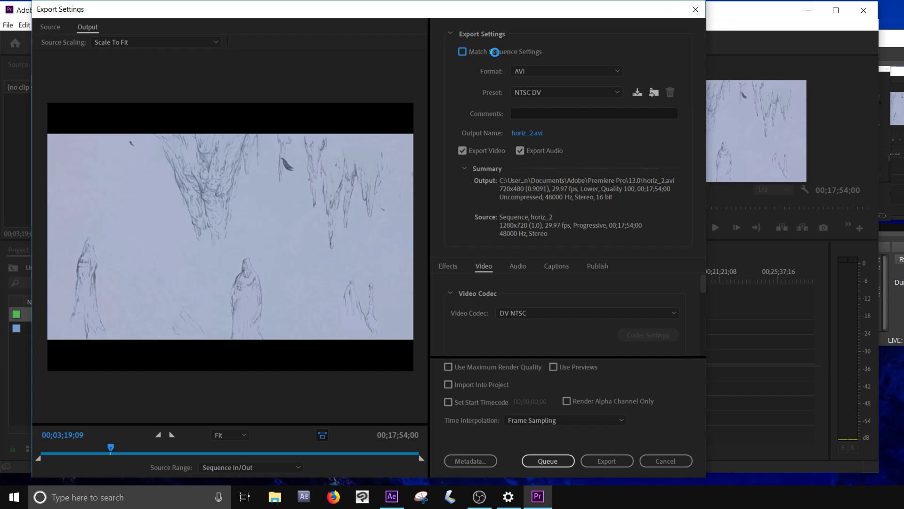
left_click(461, 52)
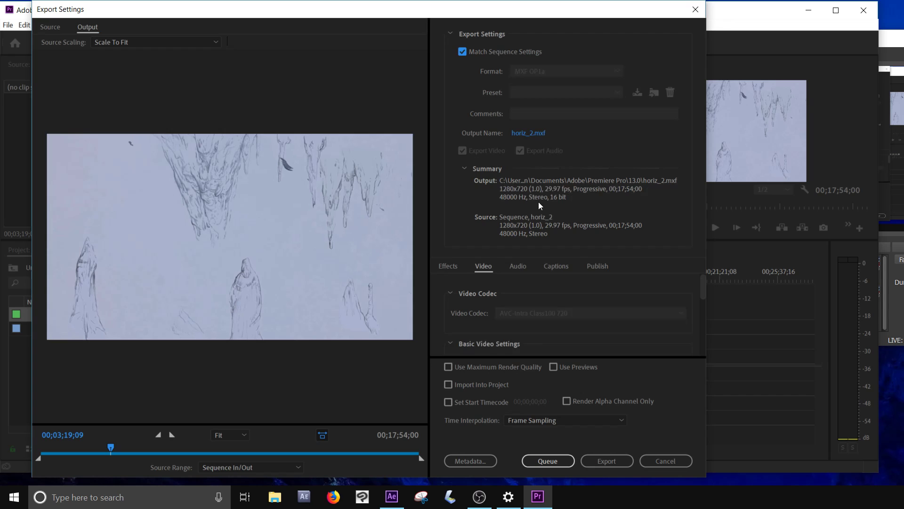
mouse_move(514, 146)
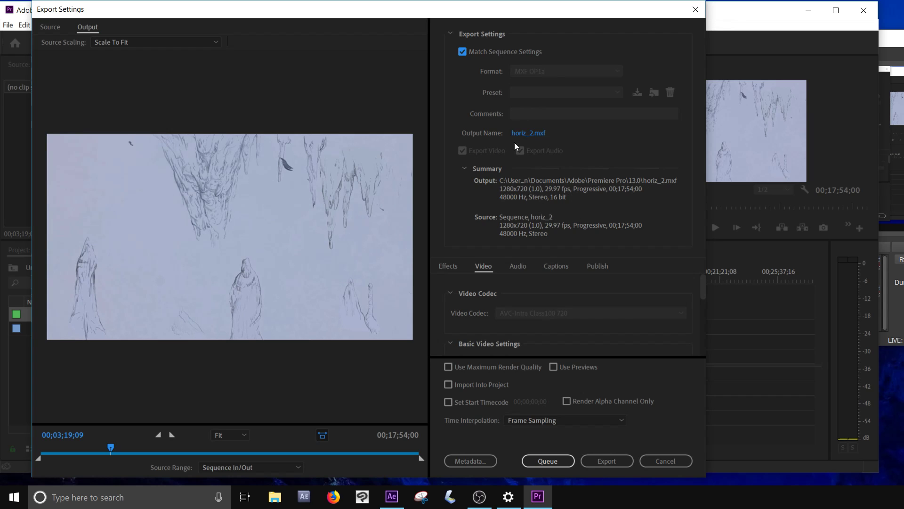
mouse_move(485, 71)
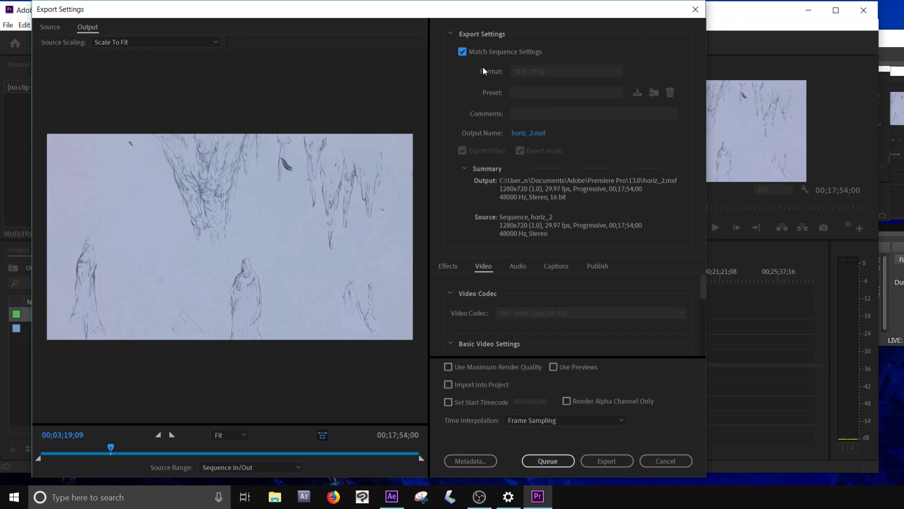
- Set the export format to H.264 with the Match Source - High bitrate preset
left_click(565, 70)
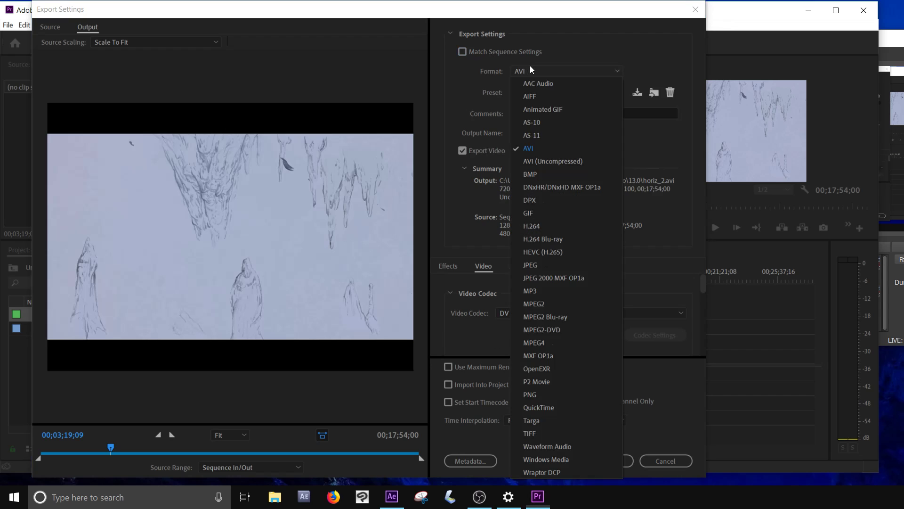
mouse_move(531, 225)
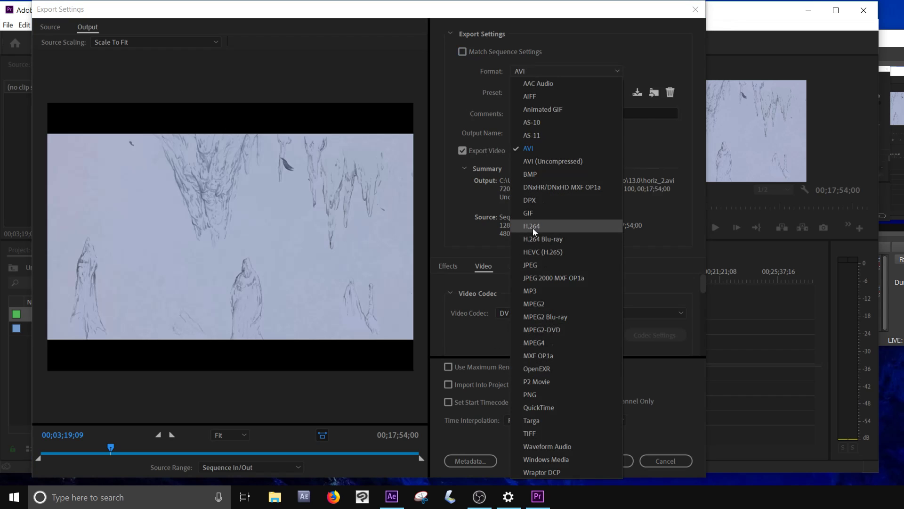
left_click(532, 225)
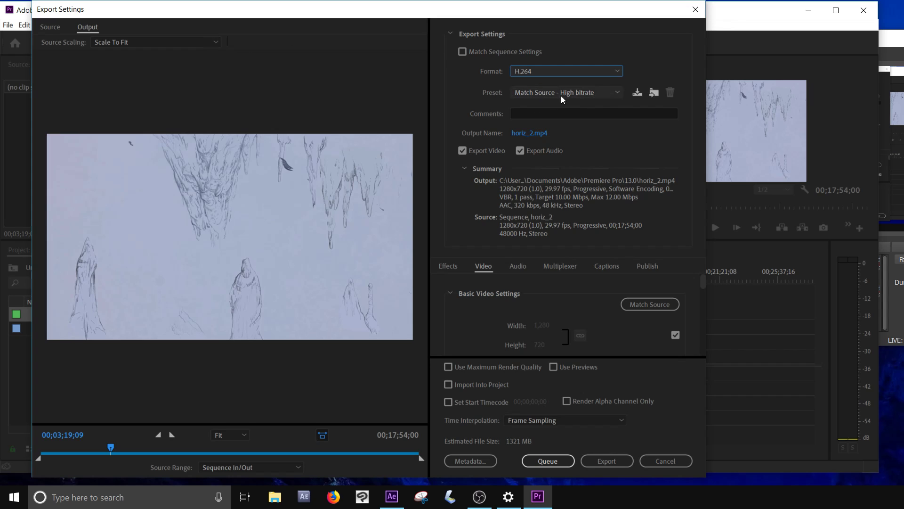
mouse_move(549, 95)
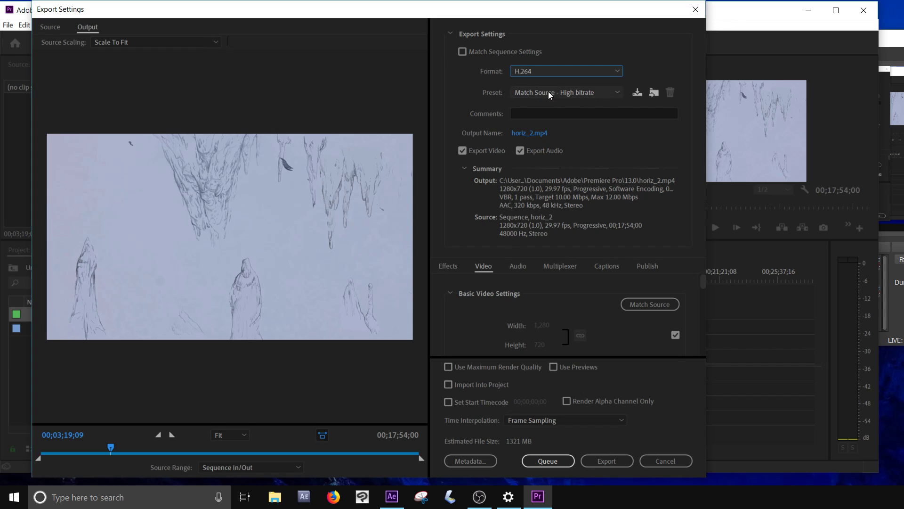
mouse_move(556, 95)
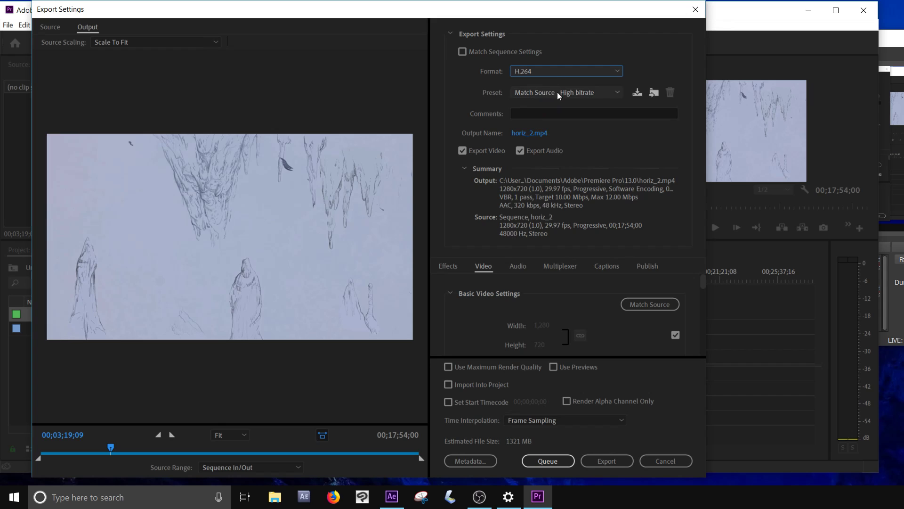
mouse_move(513, 192)
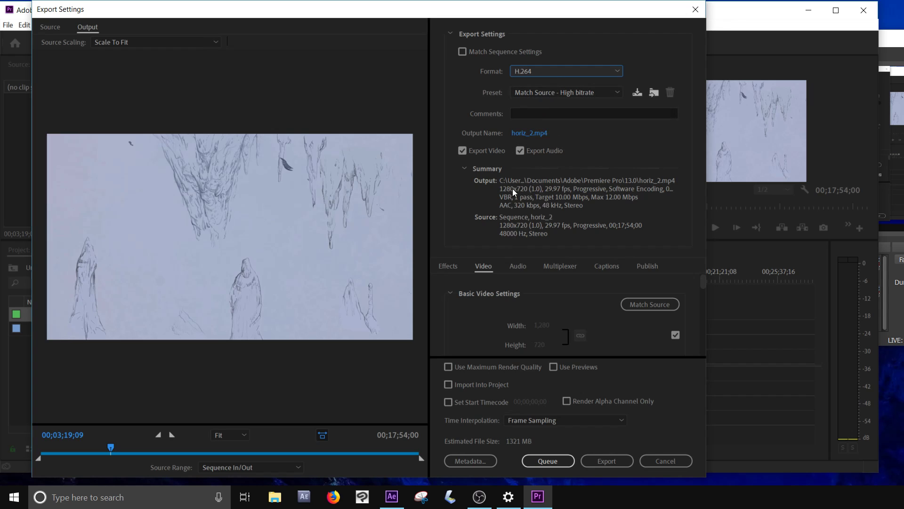
mouse_move(533, 233)
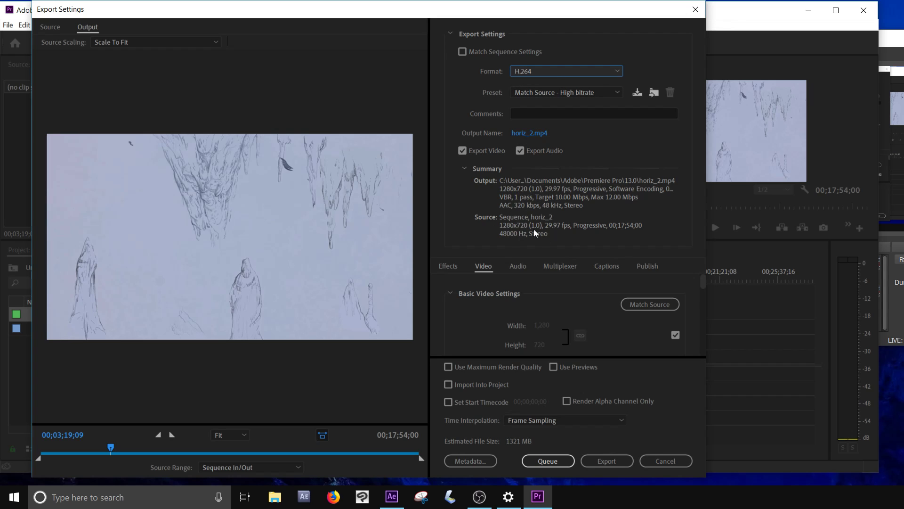
mouse_move(555, 231)
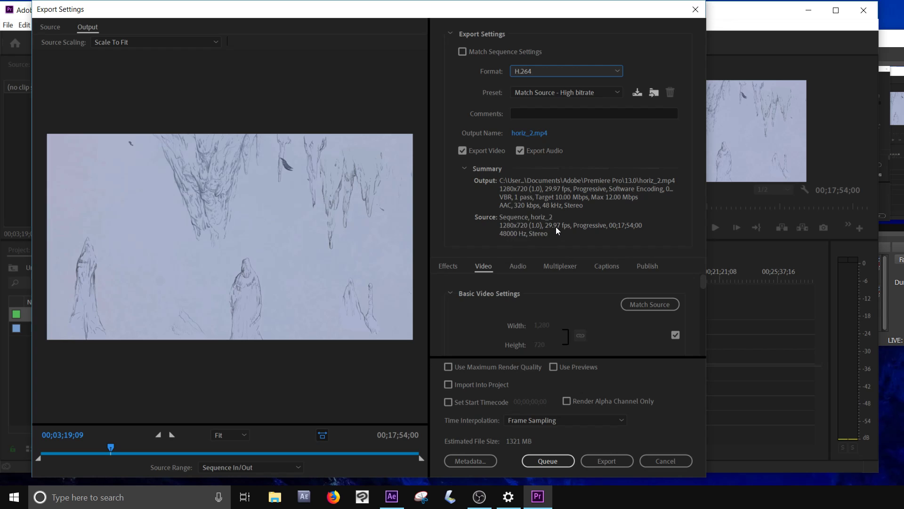
mouse_move(536, 191)
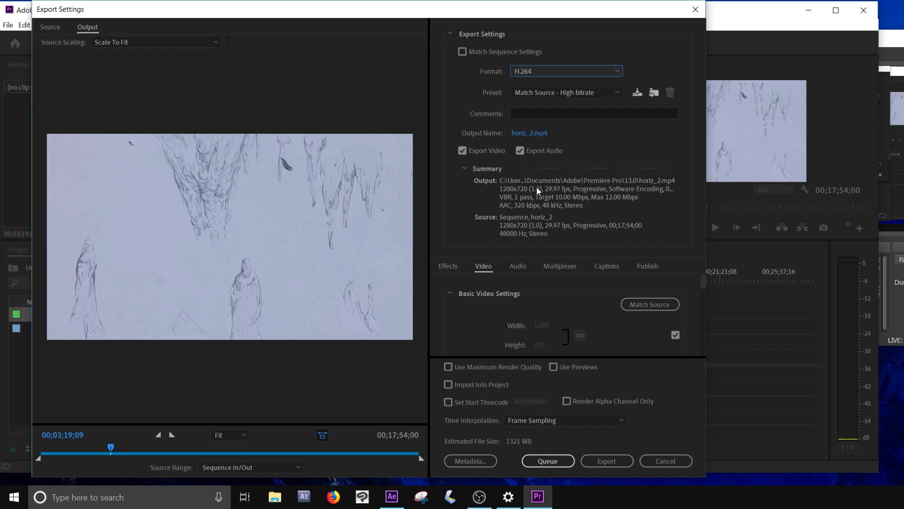
mouse_move(529, 141)
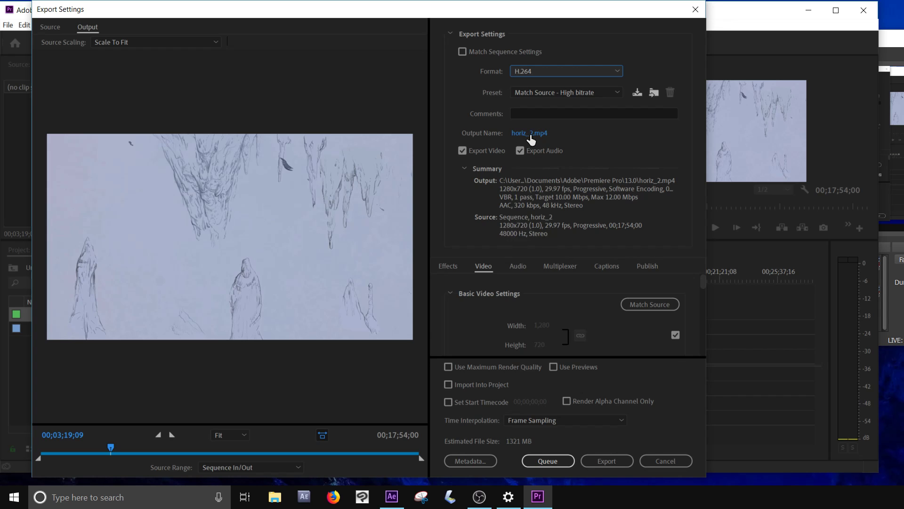
- Rename the output file to dsfdsfd.mp4 and enable Use Maximum Render Quality
left_click(528, 133)
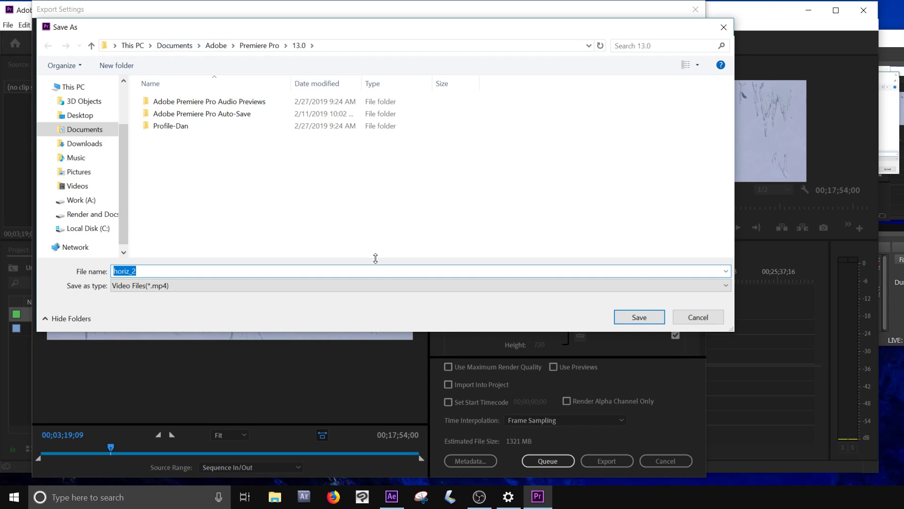
type("dsfdsfd")
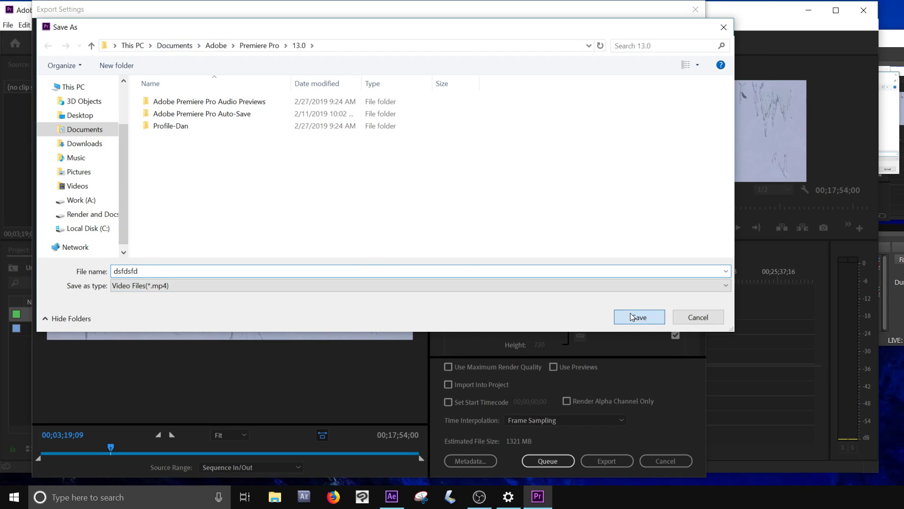
left_click(638, 316)
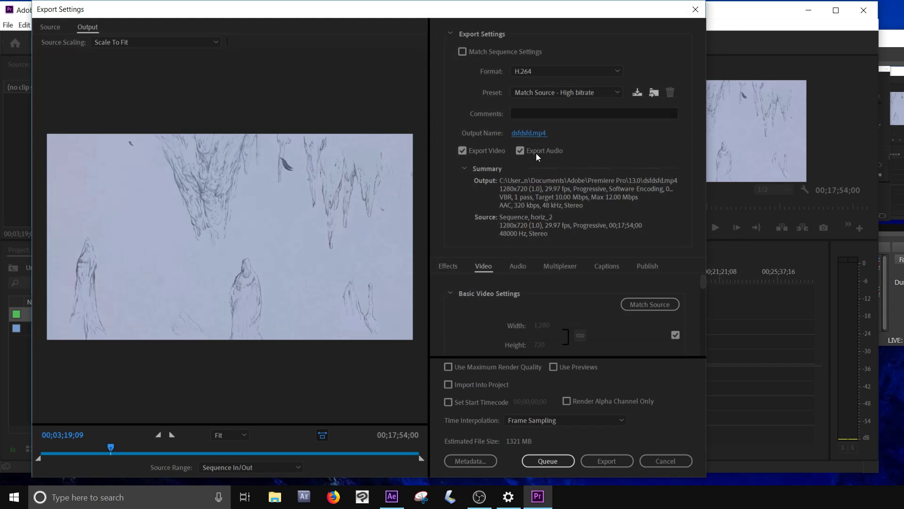
mouse_move(483, 423)
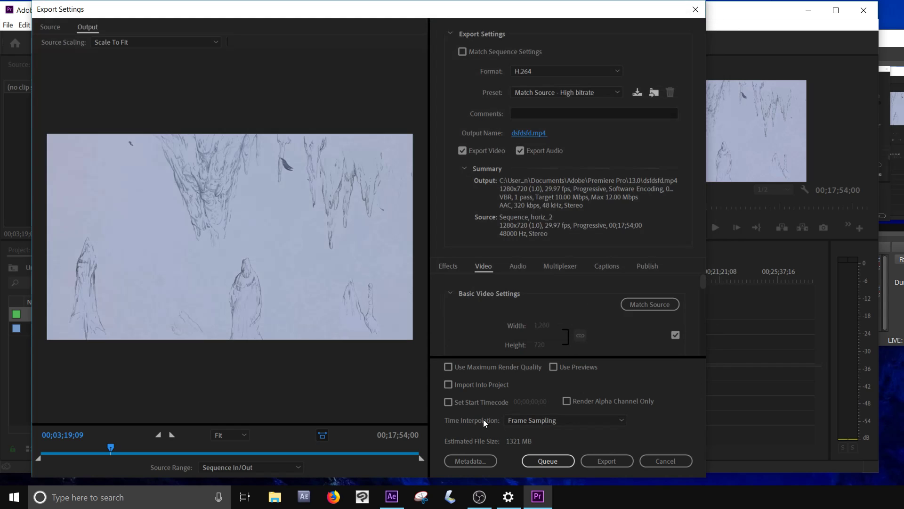
mouse_move(448, 366)
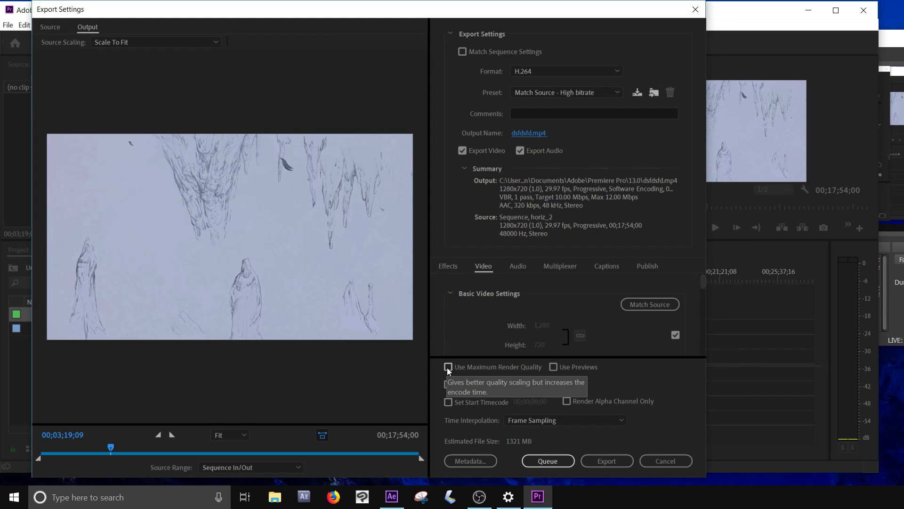
left_click(449, 367)
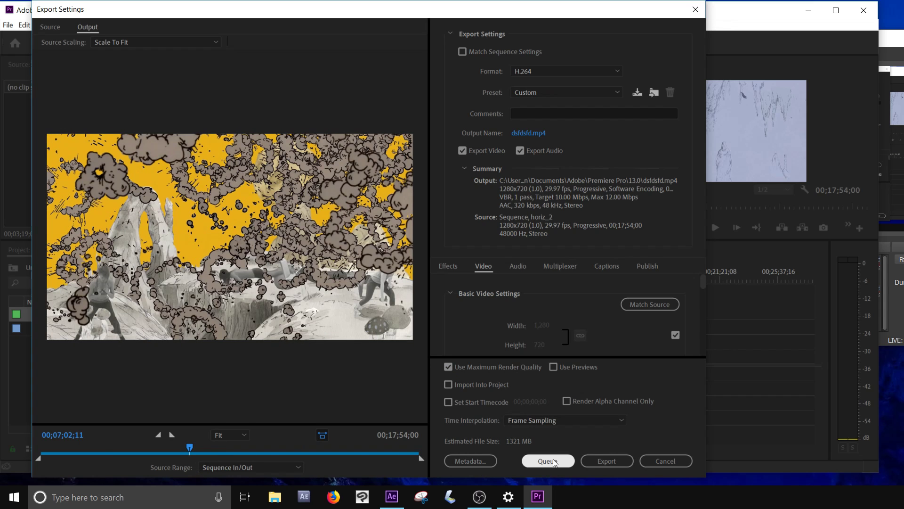
mouse_move(548, 461)
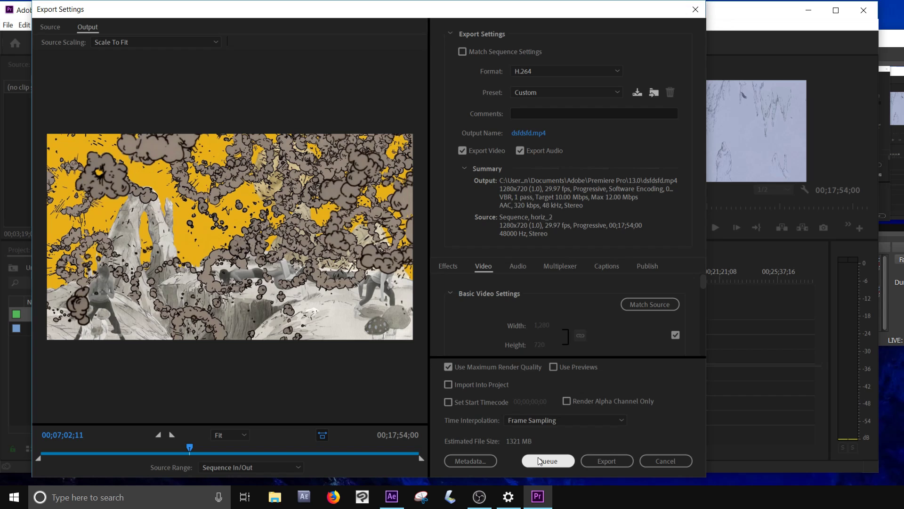
mouse_move(605, 461)
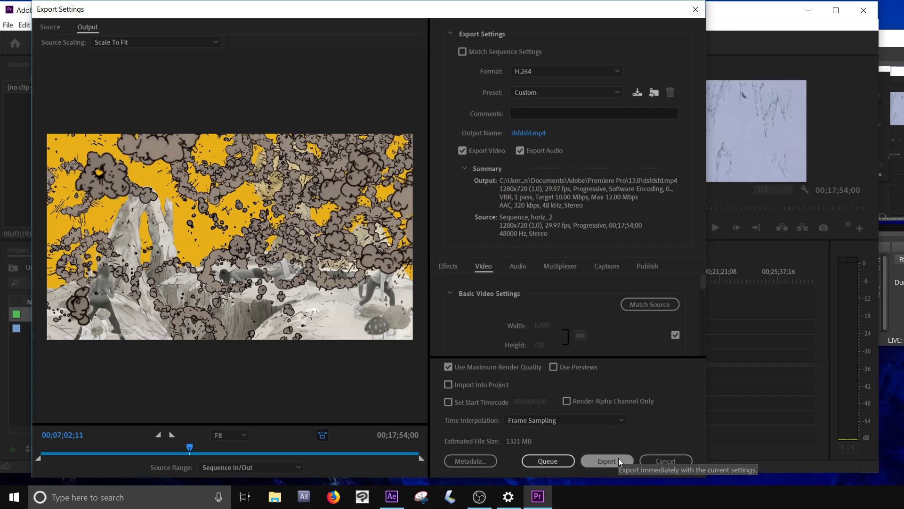
left_click(606, 460)
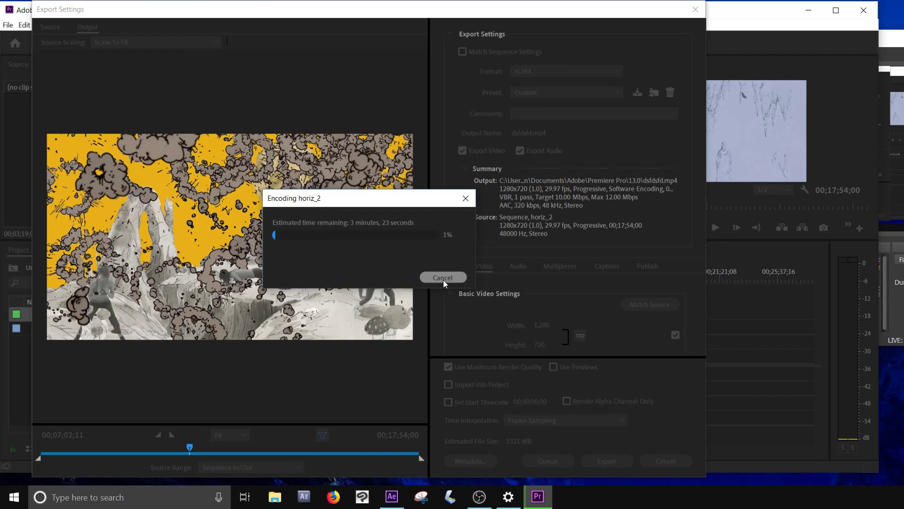
left_click(443, 277)
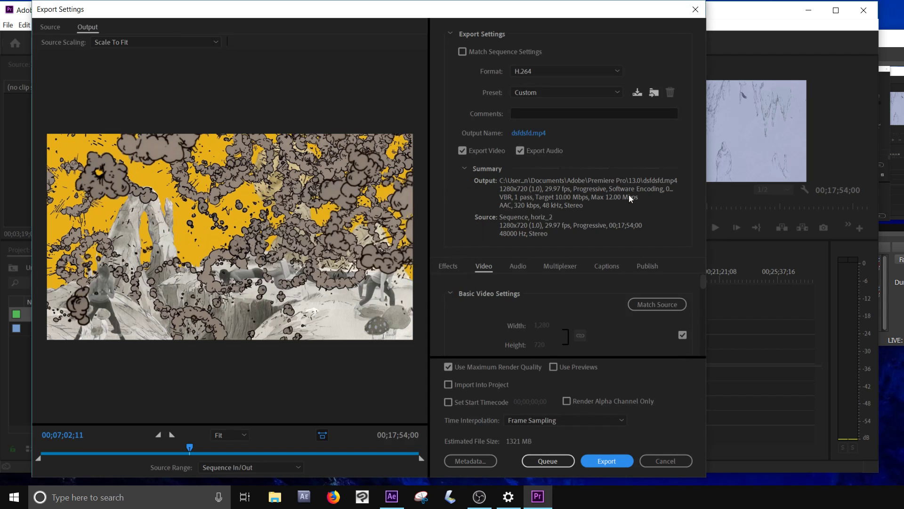
mouse_move(361, 496)
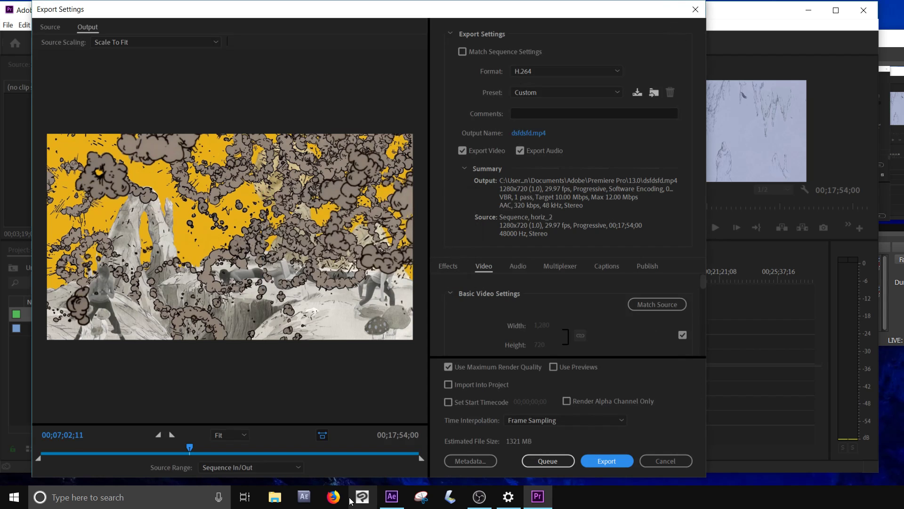
- Switch to After Effects and set the Comp 1 work area end at the chair pushup clip's end
left_click(391, 496)
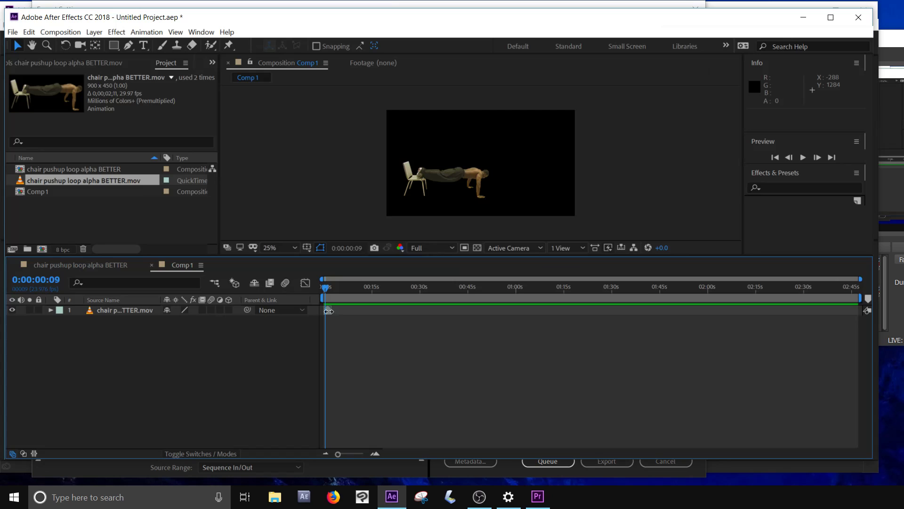
mouse_move(404, 323)
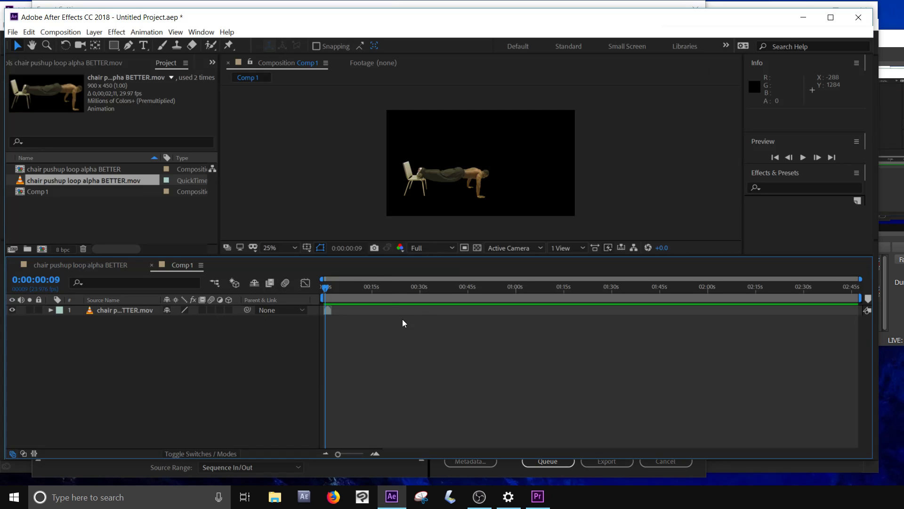
mouse_move(337, 454)
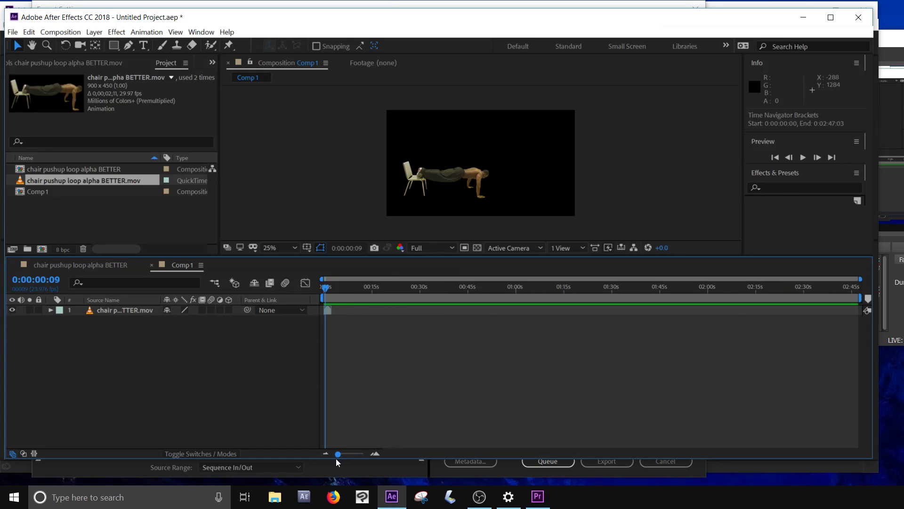
mouse_move(341, 305)
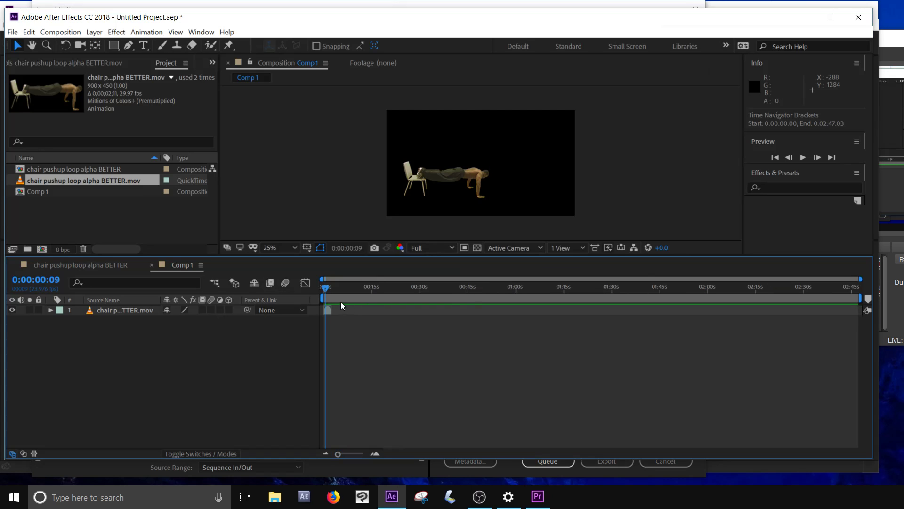
mouse_move(346, 291)
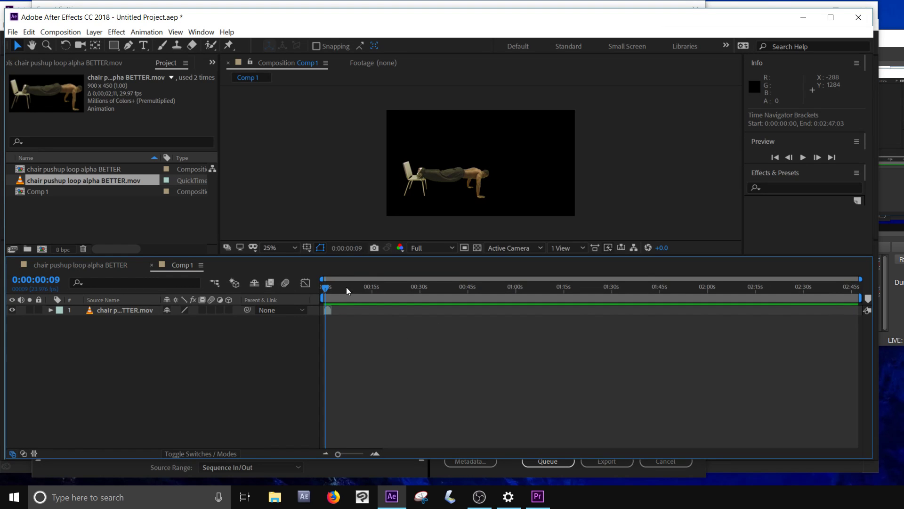
left_click(690, 287)
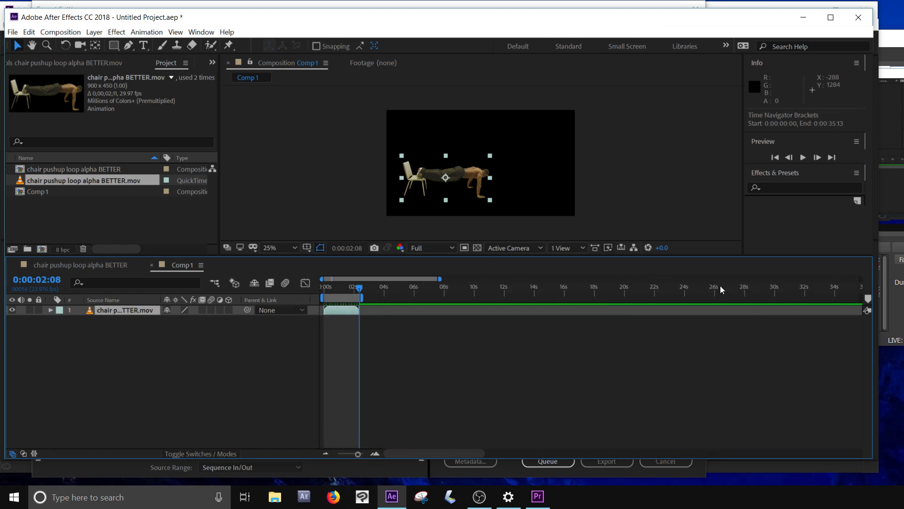
mouse_move(602, 374)
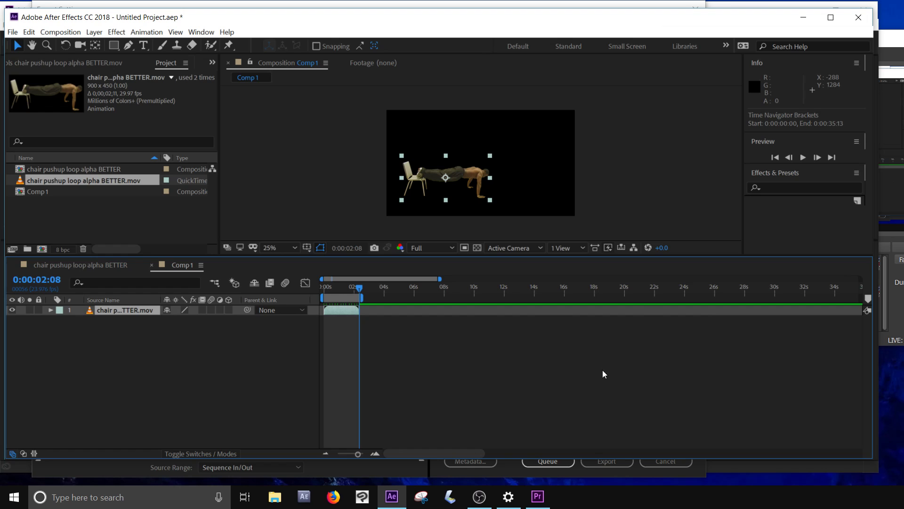
- Trim Comp 1 to its work area so it lasts 0:00:02:10, then check the playhead along the ruler
right_click(340, 286)
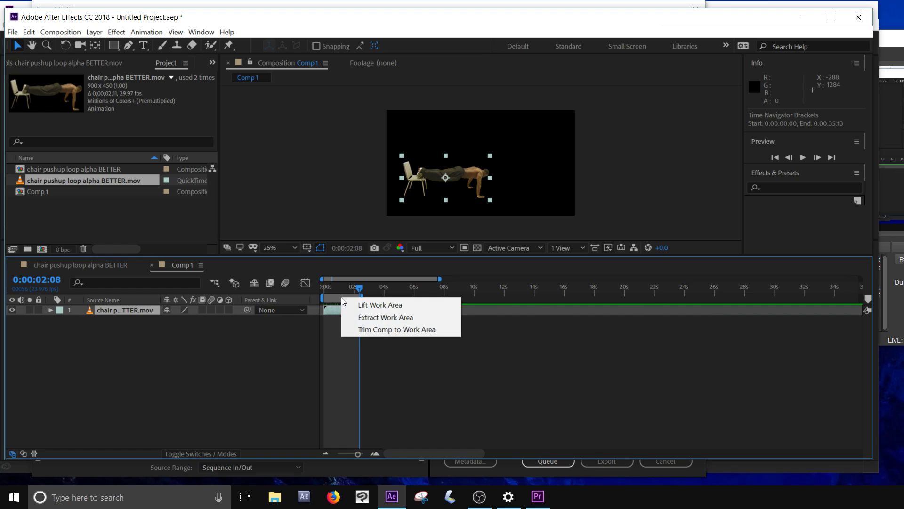
left_click(397, 330)
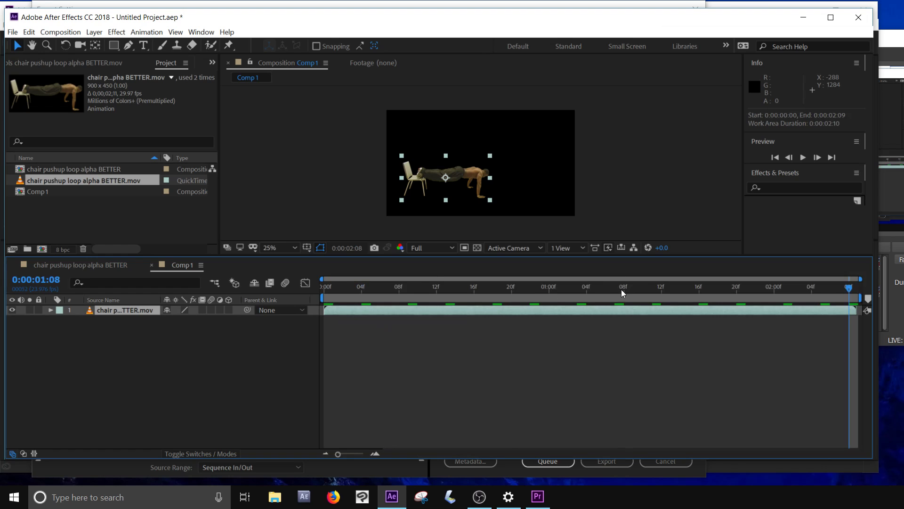
left_click(774, 286)
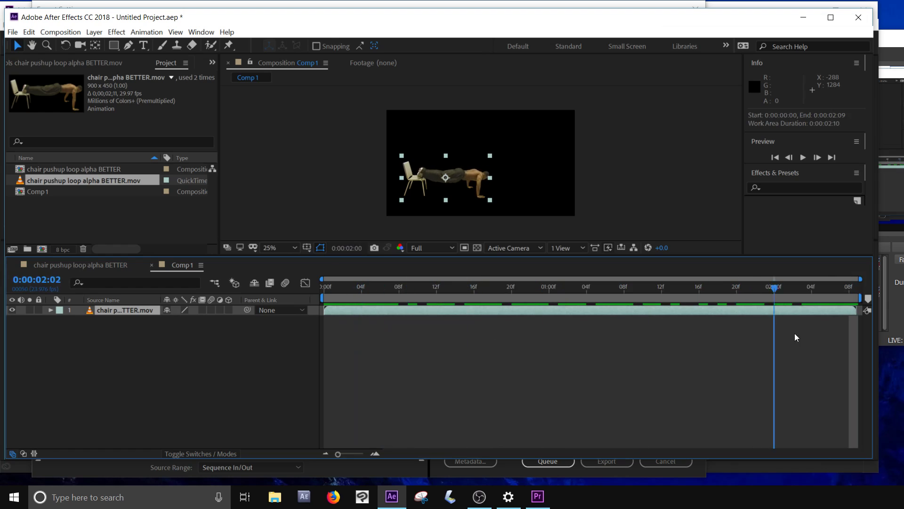
left_click(417, 286)
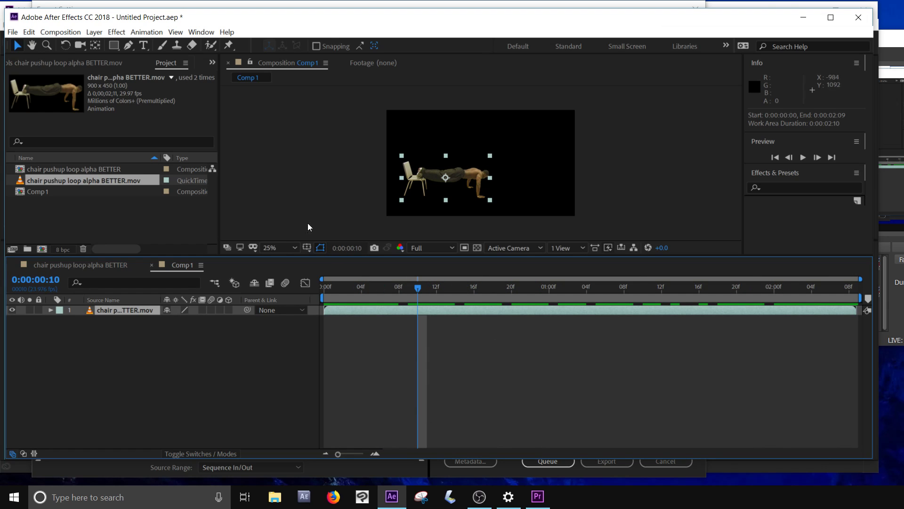
- Review the Output Module preset list for the queued Comp 1.avi without changing it, returning to the Comp 1 timeline
left_click(60, 32)
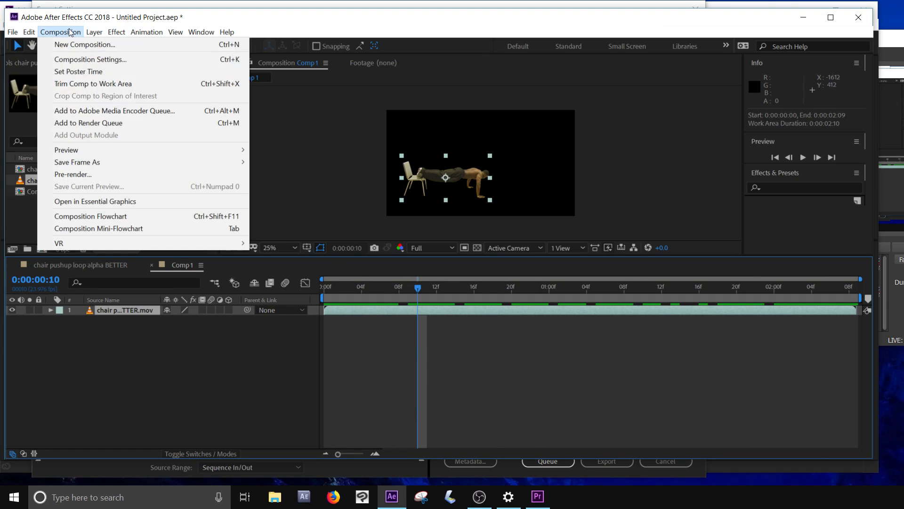
mouse_move(100, 175)
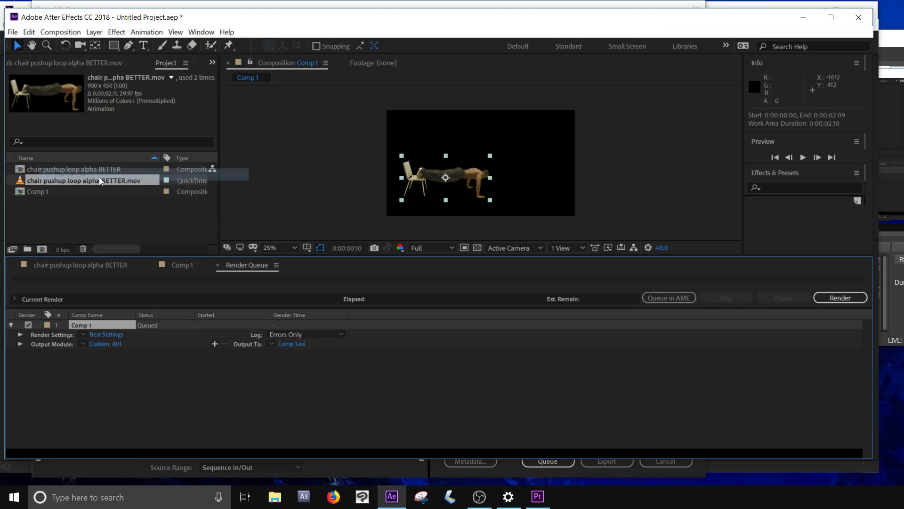
mouse_move(105, 309)
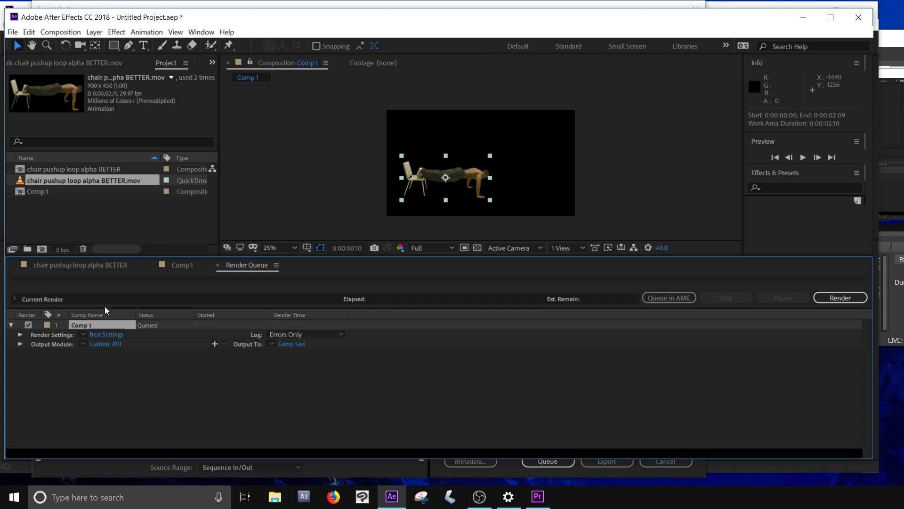
left_click(83, 343)
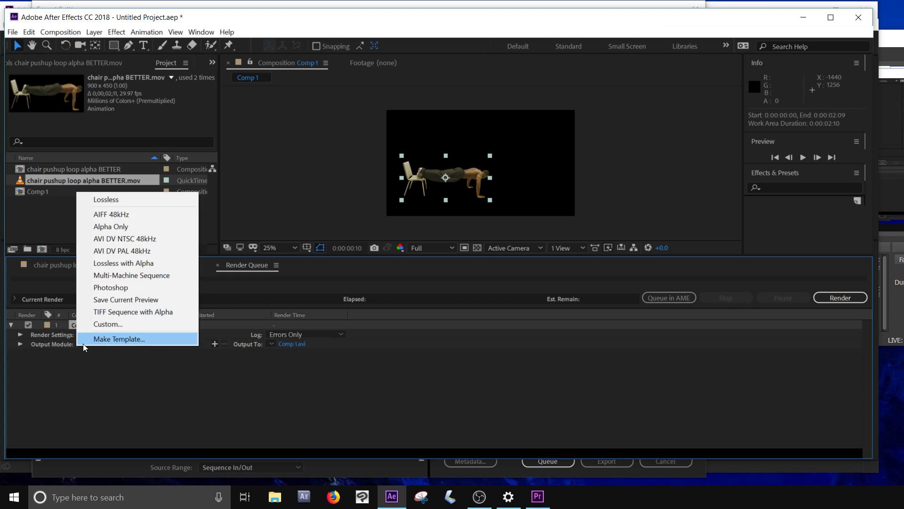
left_click(107, 323)
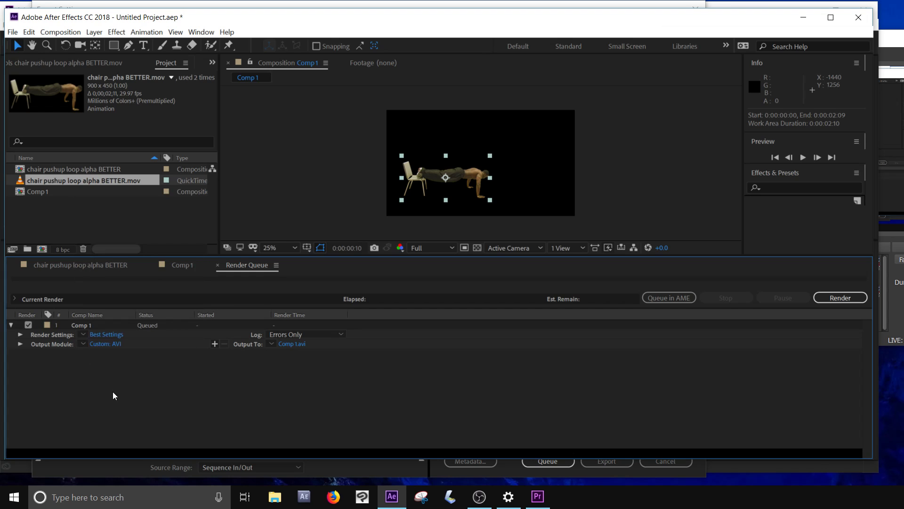
mouse_move(283, 292)
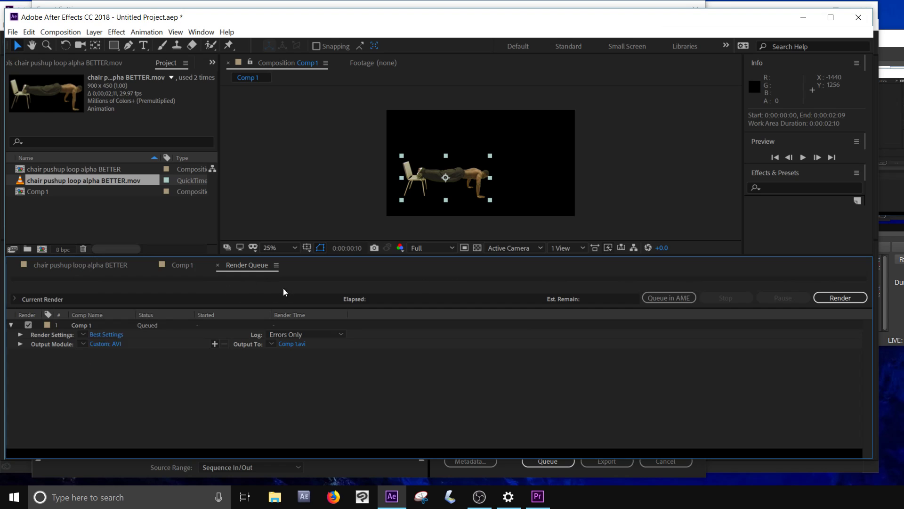
mouse_move(217, 323)
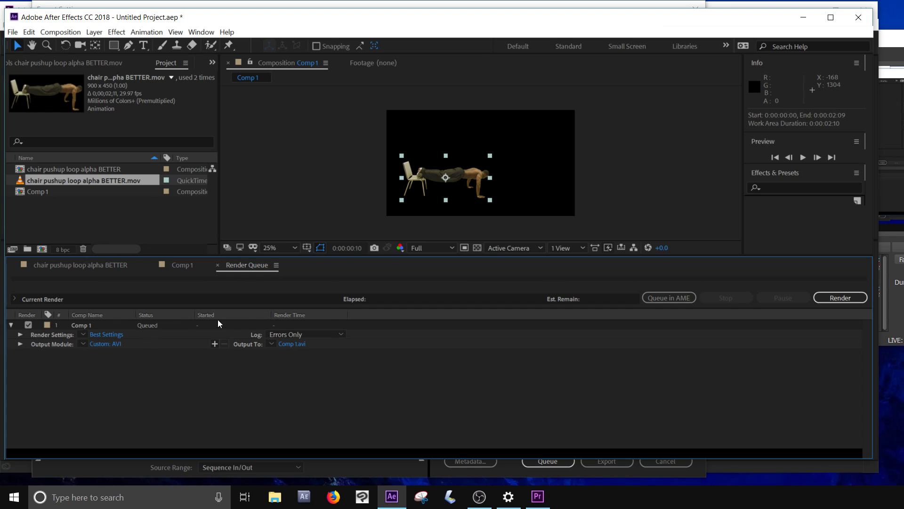
left_click(181, 265)
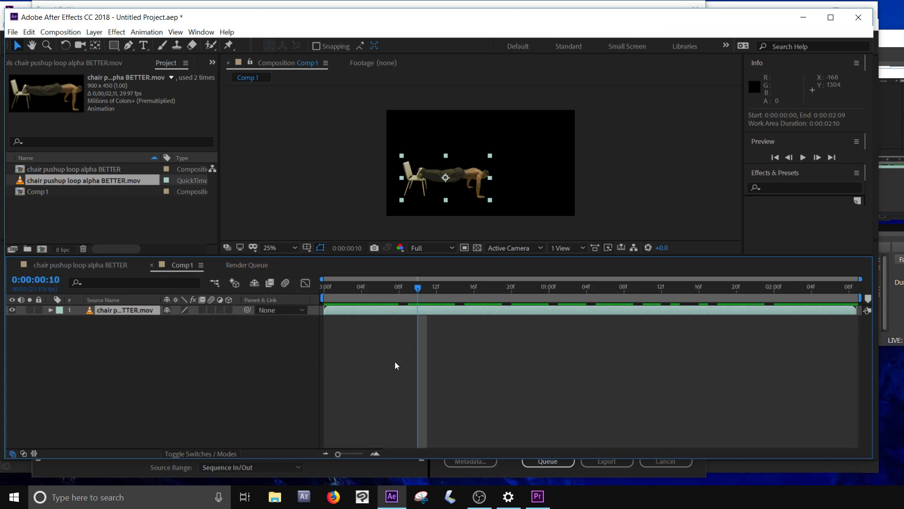
left_click(11, 32)
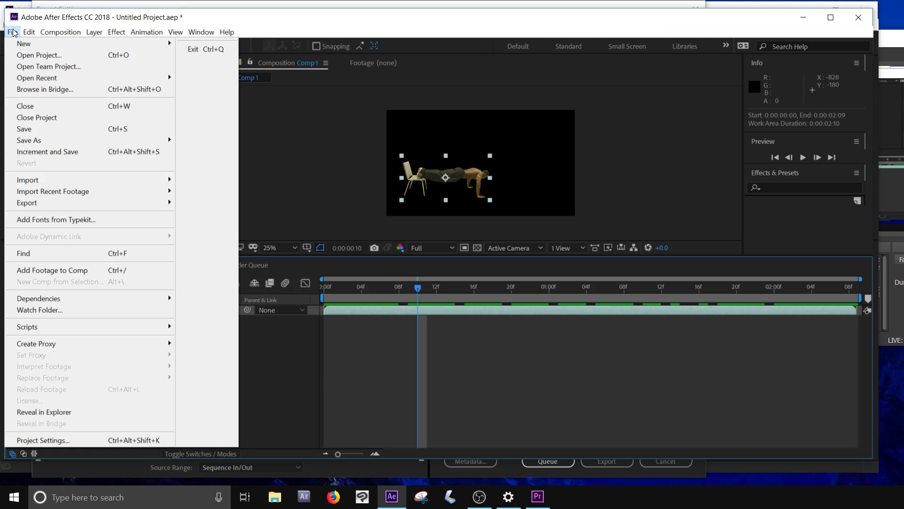
mouse_move(42, 440)
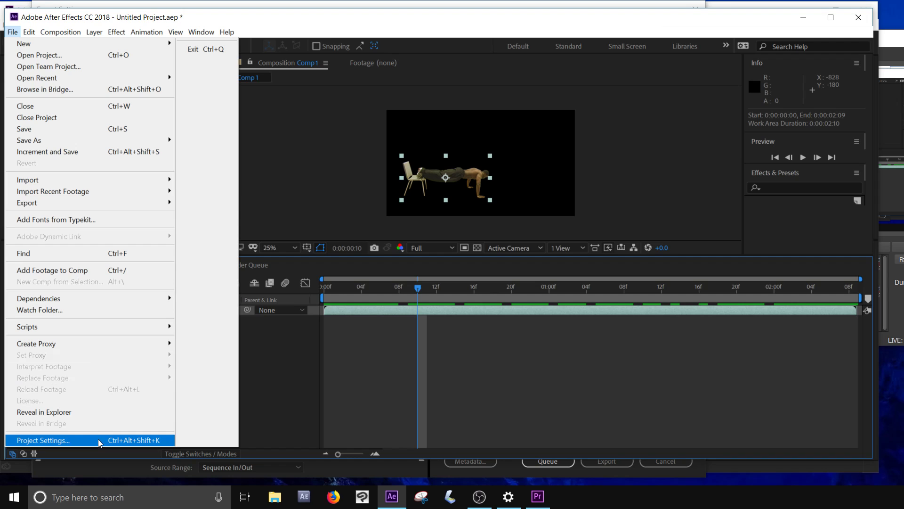
mouse_move(26, 202)
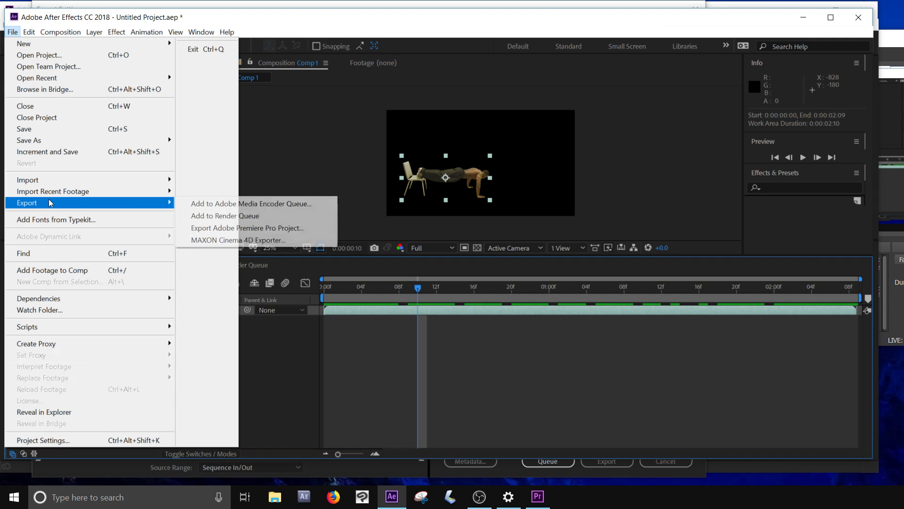
mouse_move(250, 204)
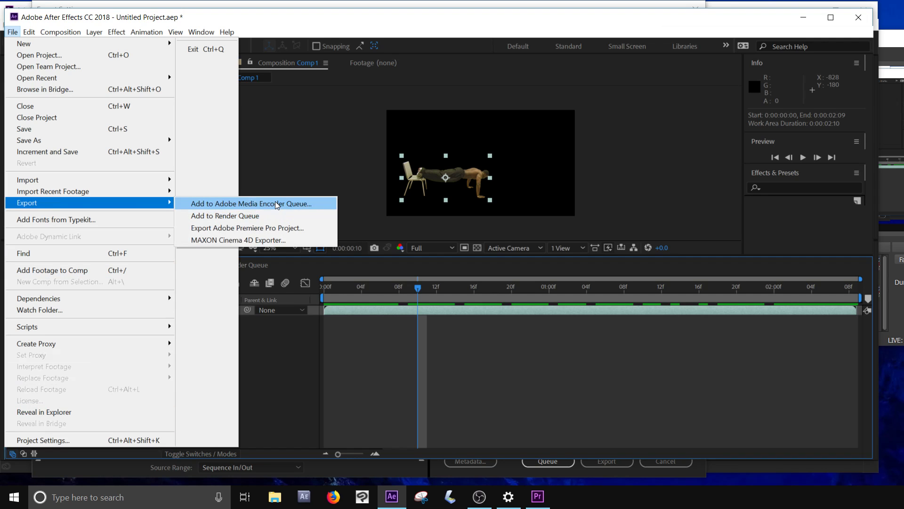
left_click(250, 203)
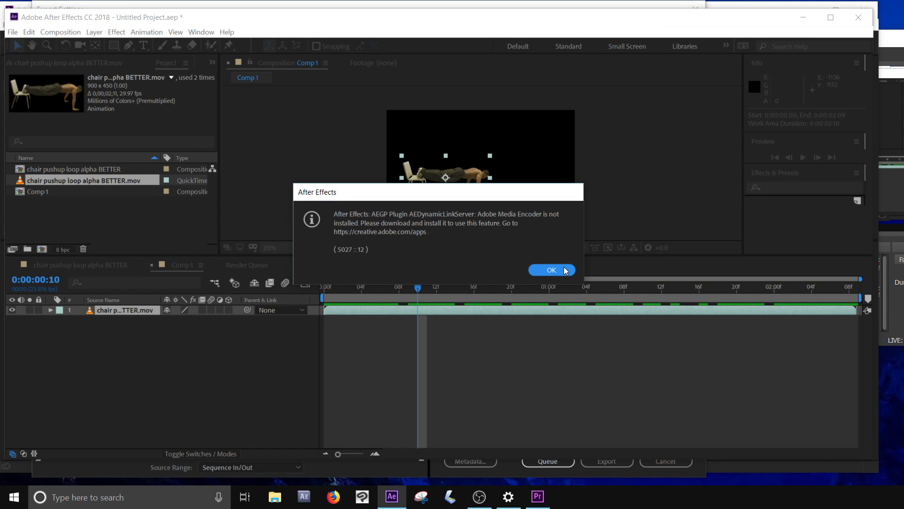
left_click(551, 270)
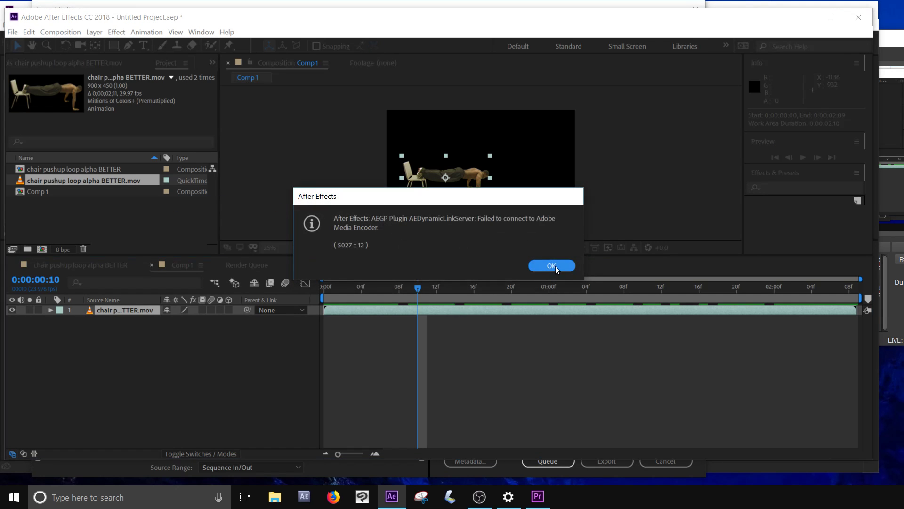
left_click(551, 266)
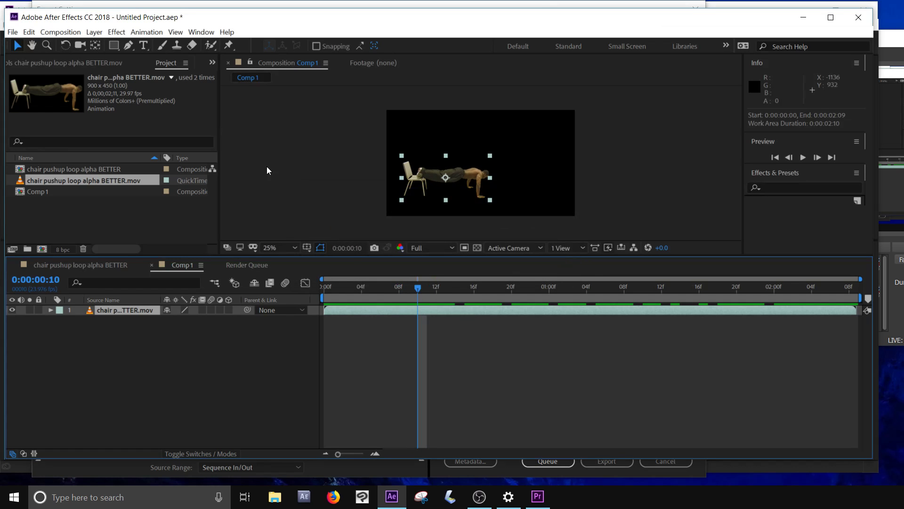
mouse_move(412, 321)
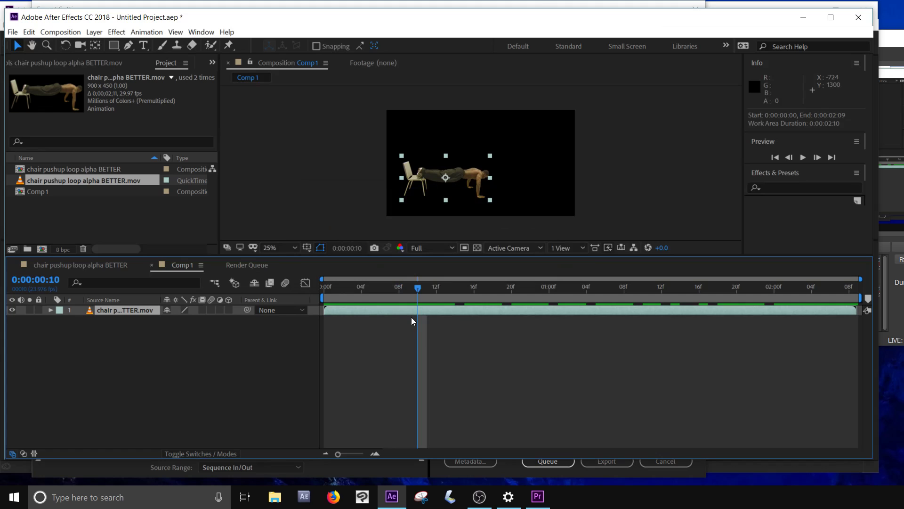
mouse_move(590, 182)
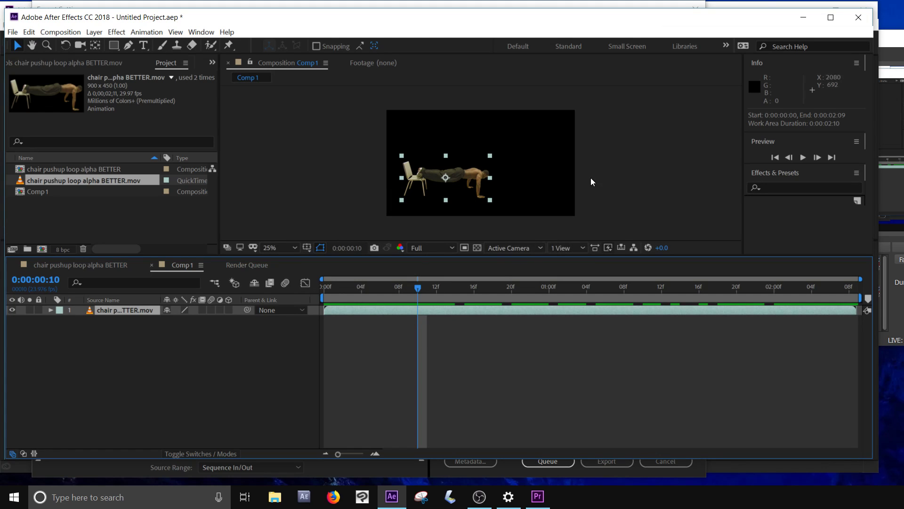
mouse_move(134, 255)
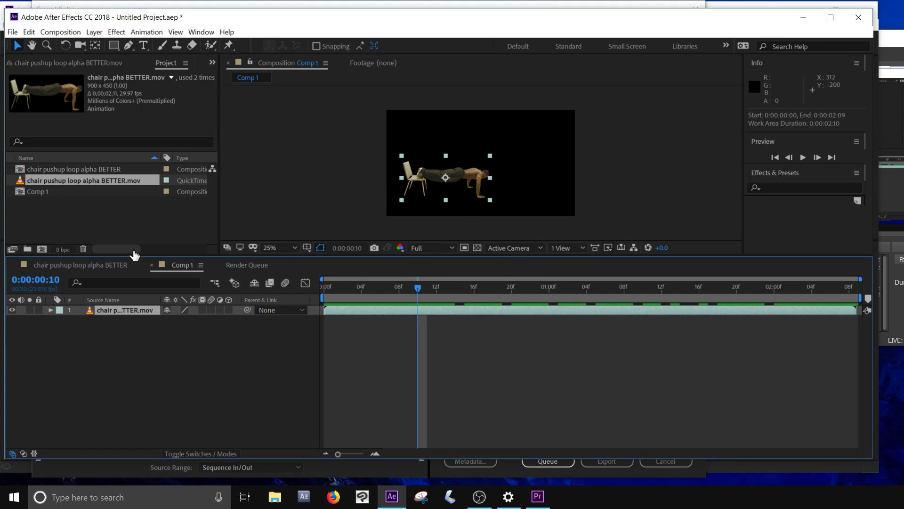
mouse_move(565, 239)
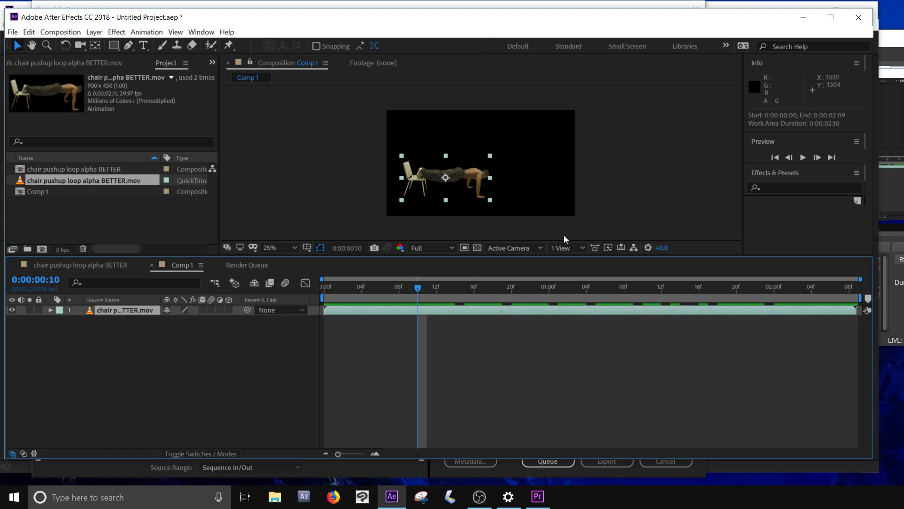
mouse_move(406, 214)
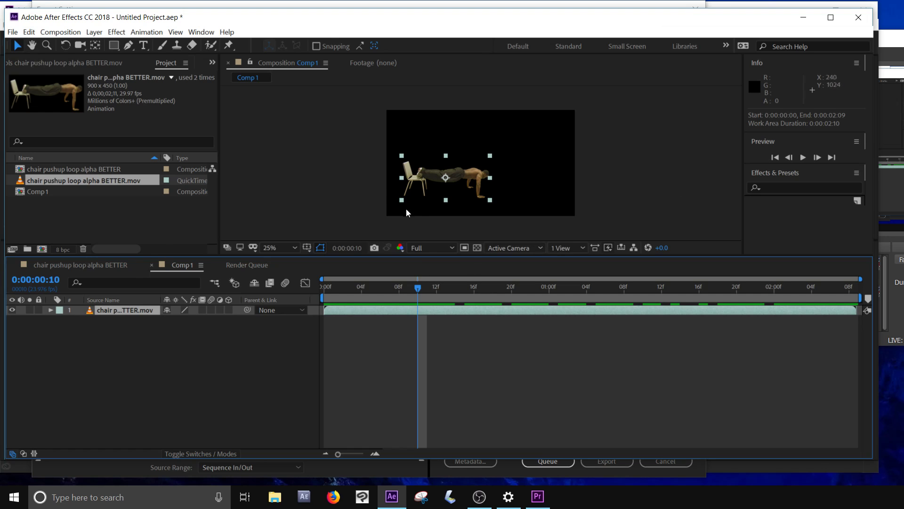
mouse_move(757, 155)
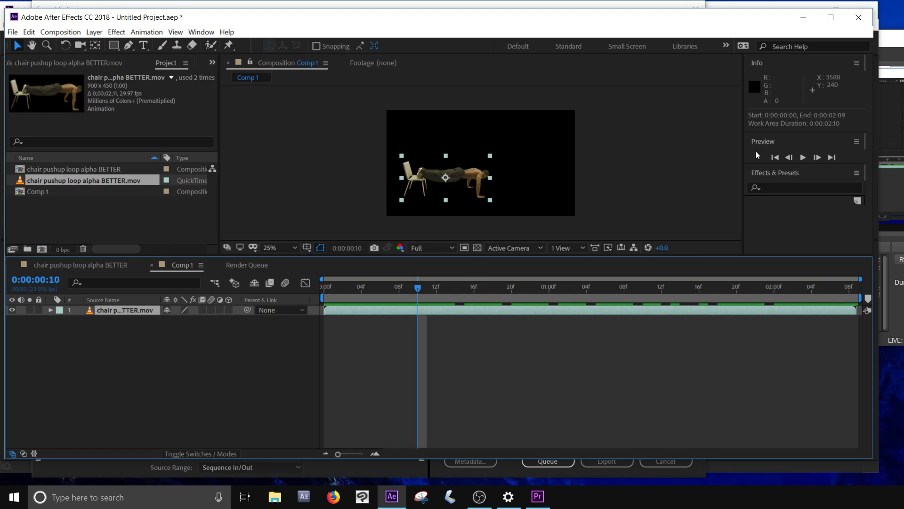
mouse_move(711, 101)
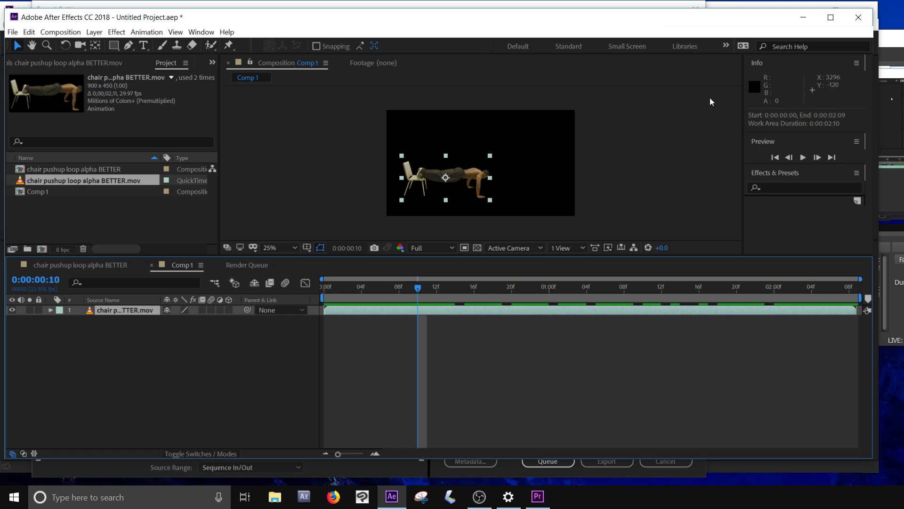
mouse_move(744, 130)
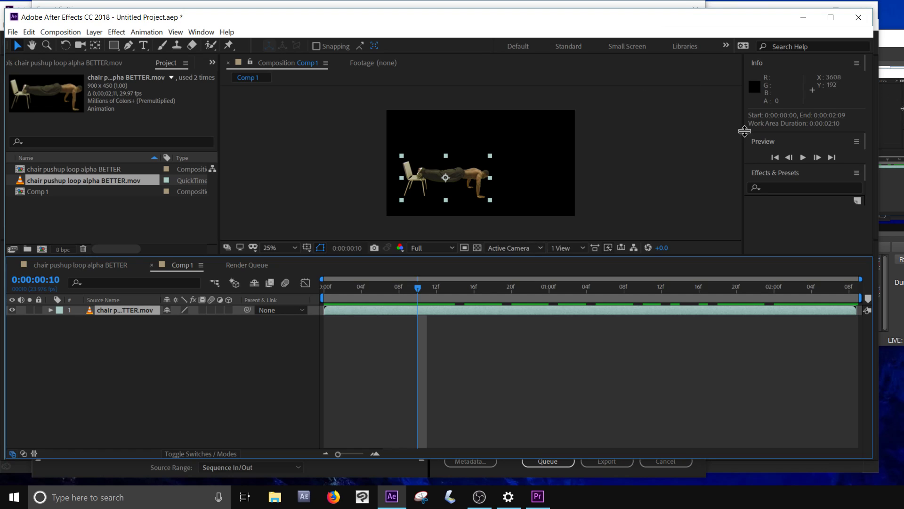
mouse_move(706, 179)
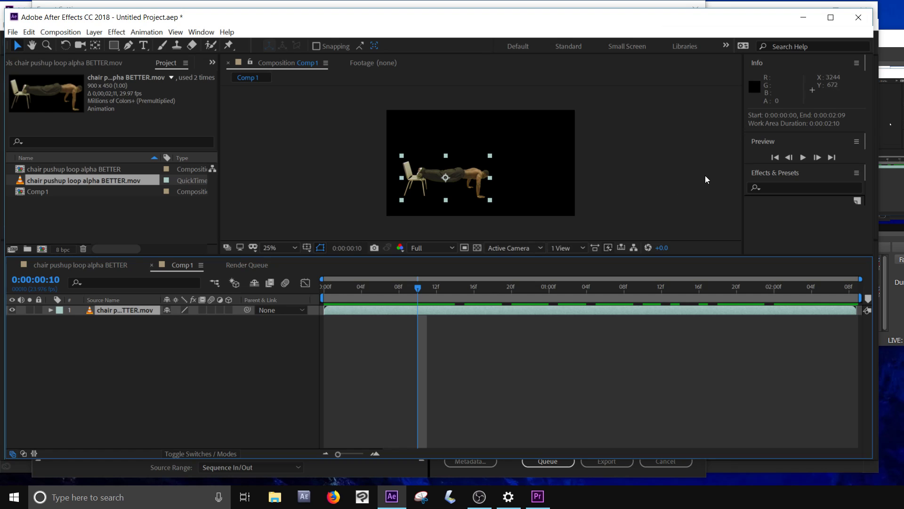